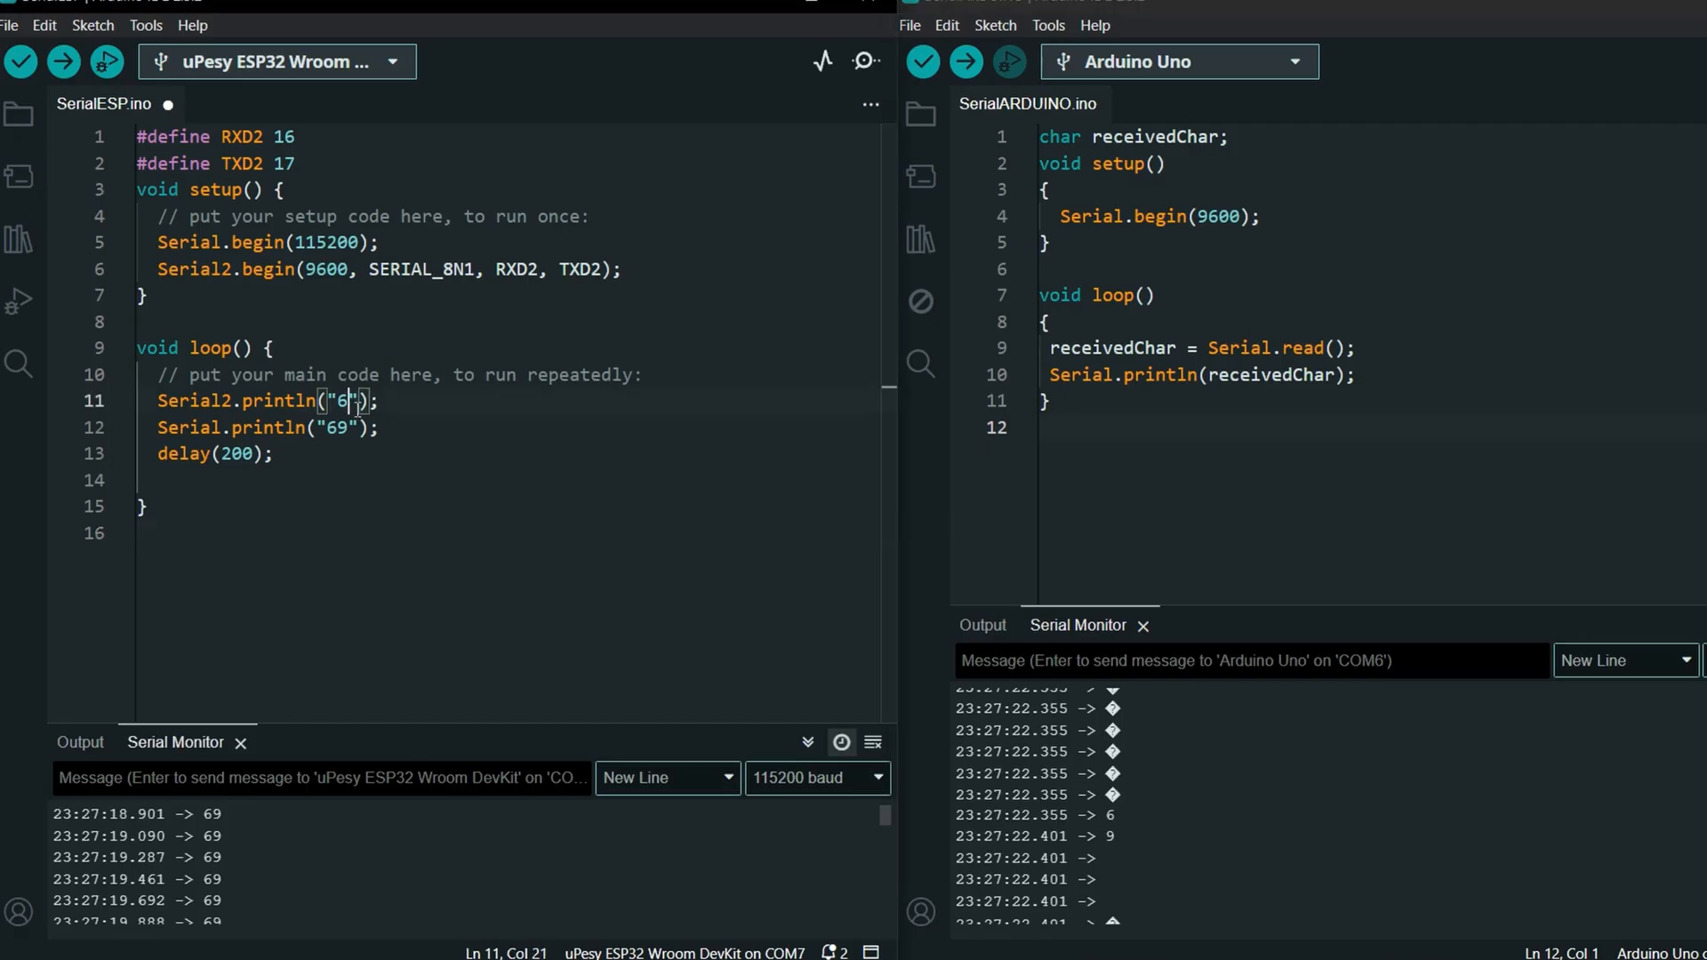
# Compile the FirstPogram_4 button-counter sketch with Verify and review its memory usage report
pyautogui.click(62, 61)
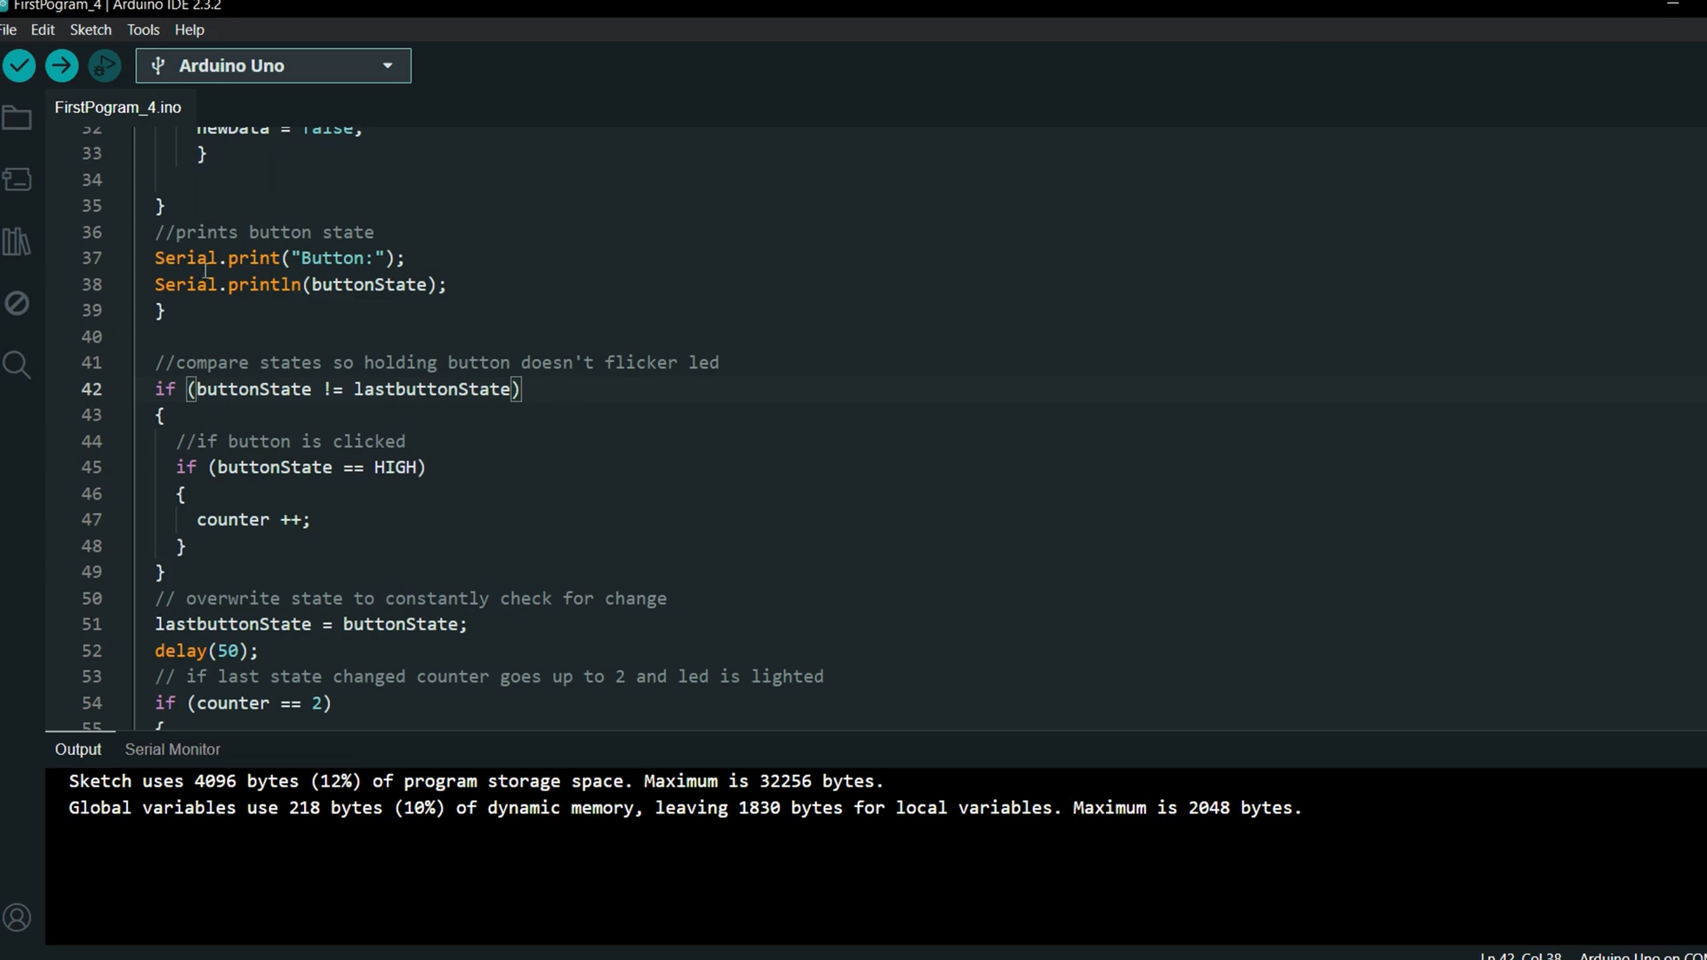
pyautogui.scroll(-3)
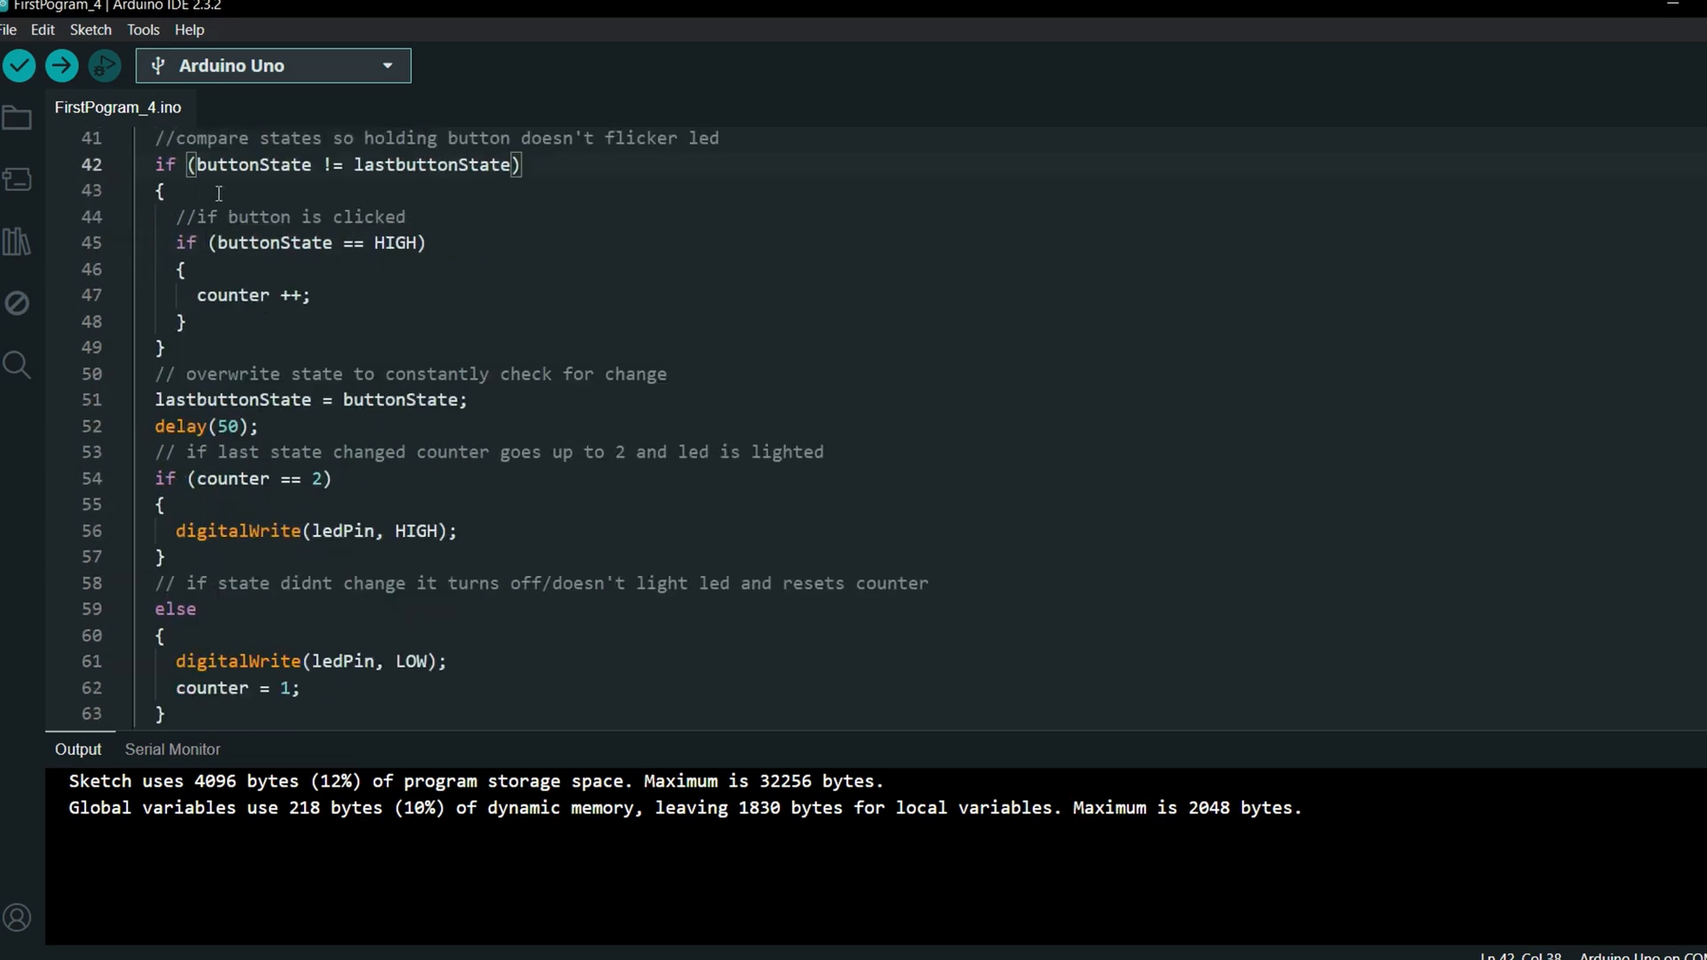
pyautogui.press('alt+tab')
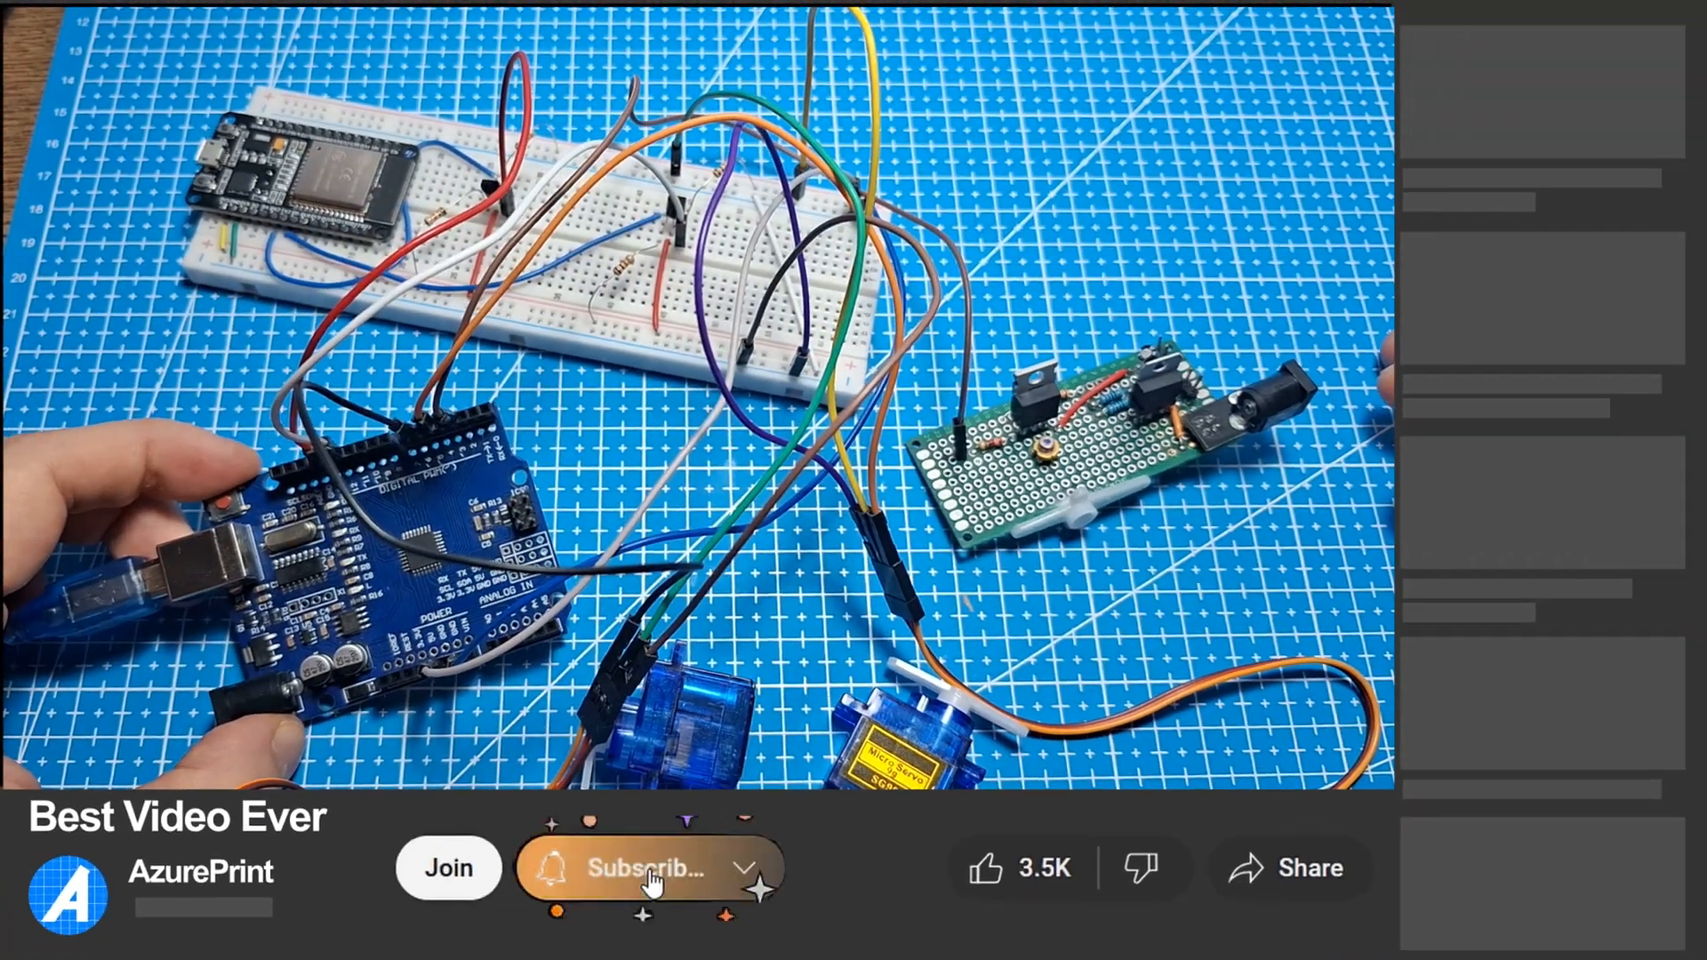
# Open the 'Serial Input Basics - updated' forum thread and read through its introduction
pyautogui.click(648, 867)
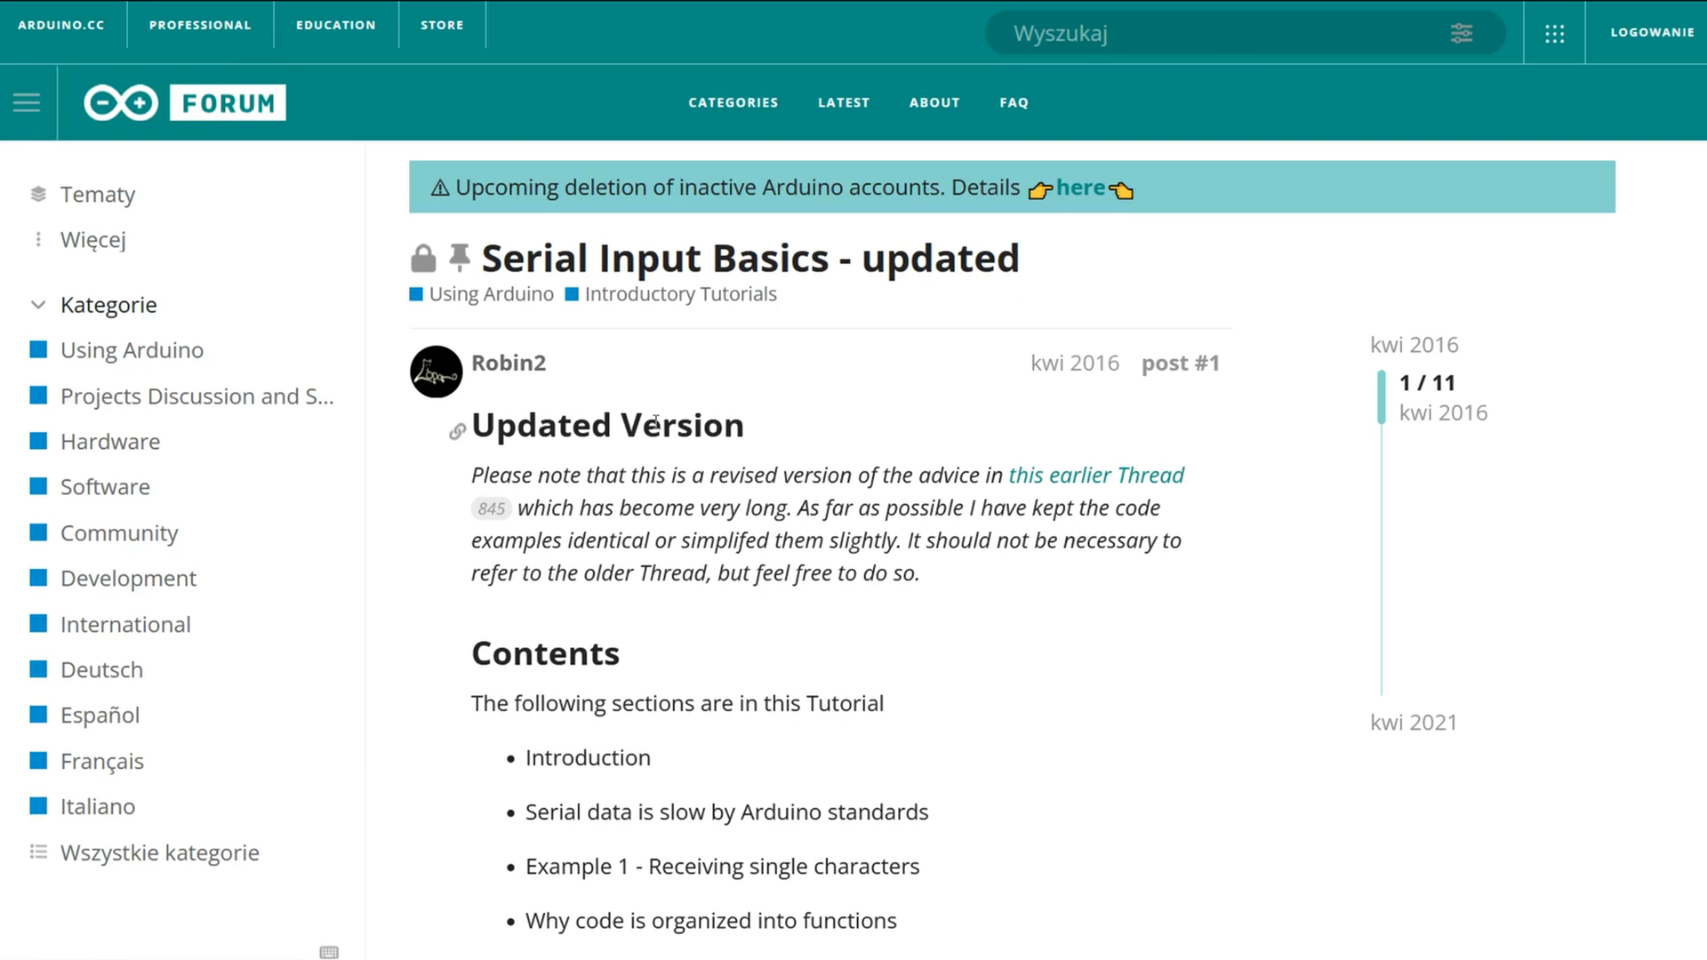
pyautogui.scroll(-3)
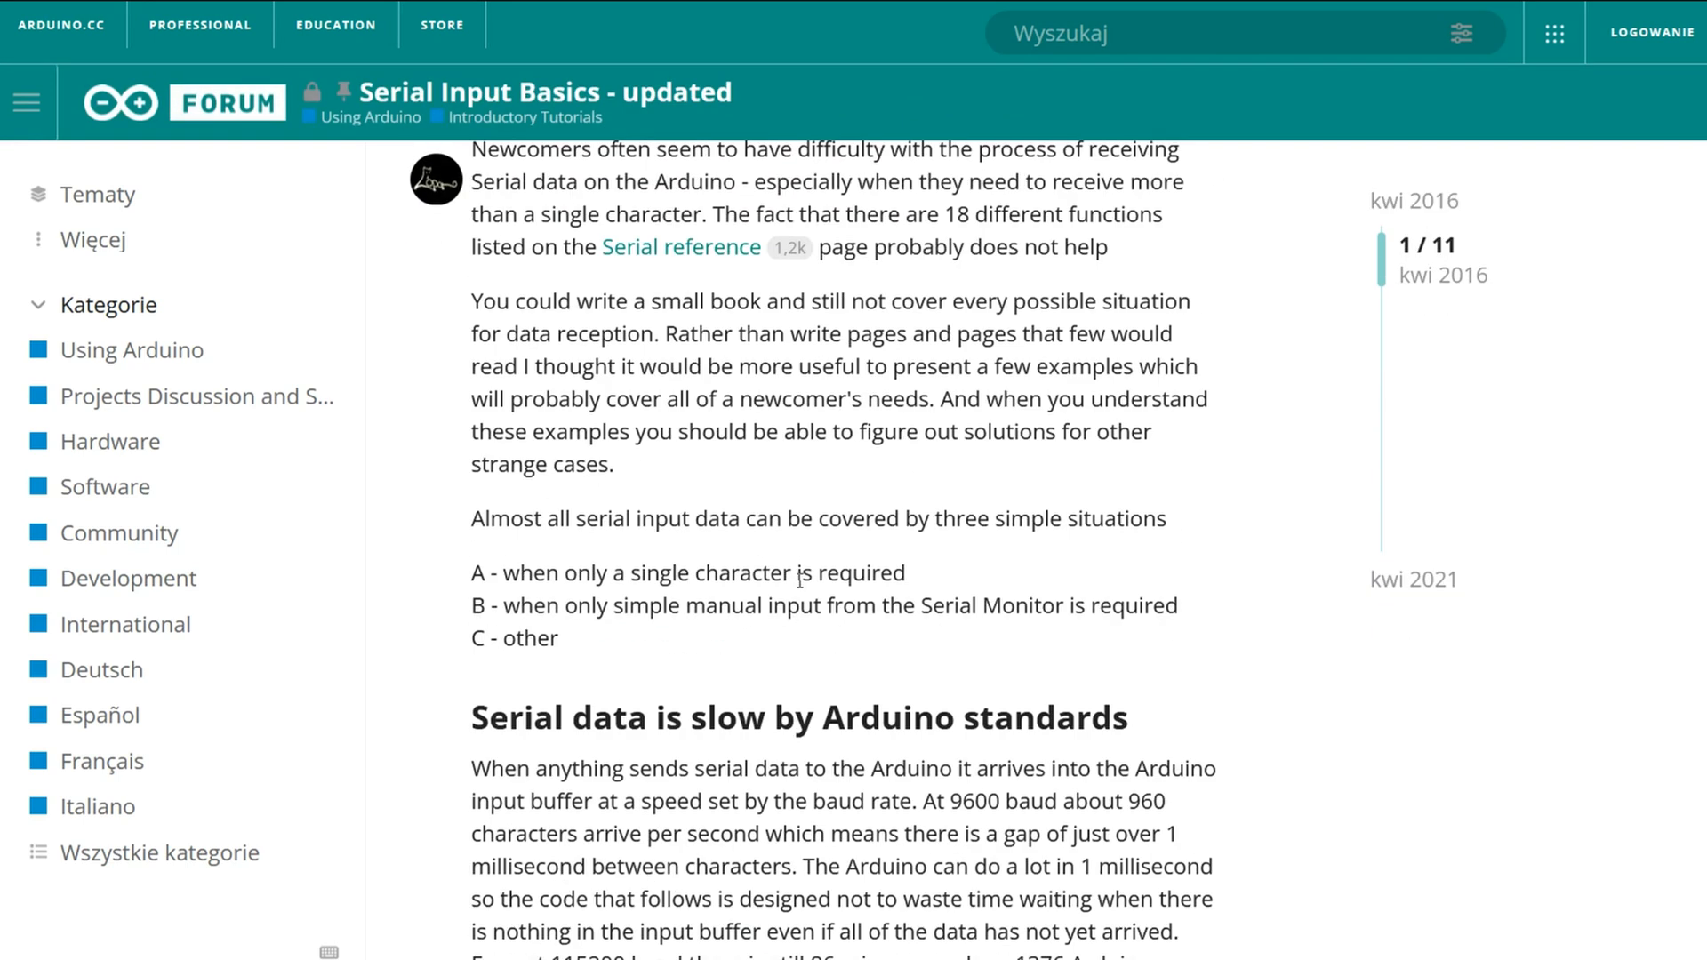
pyautogui.scroll(-3)
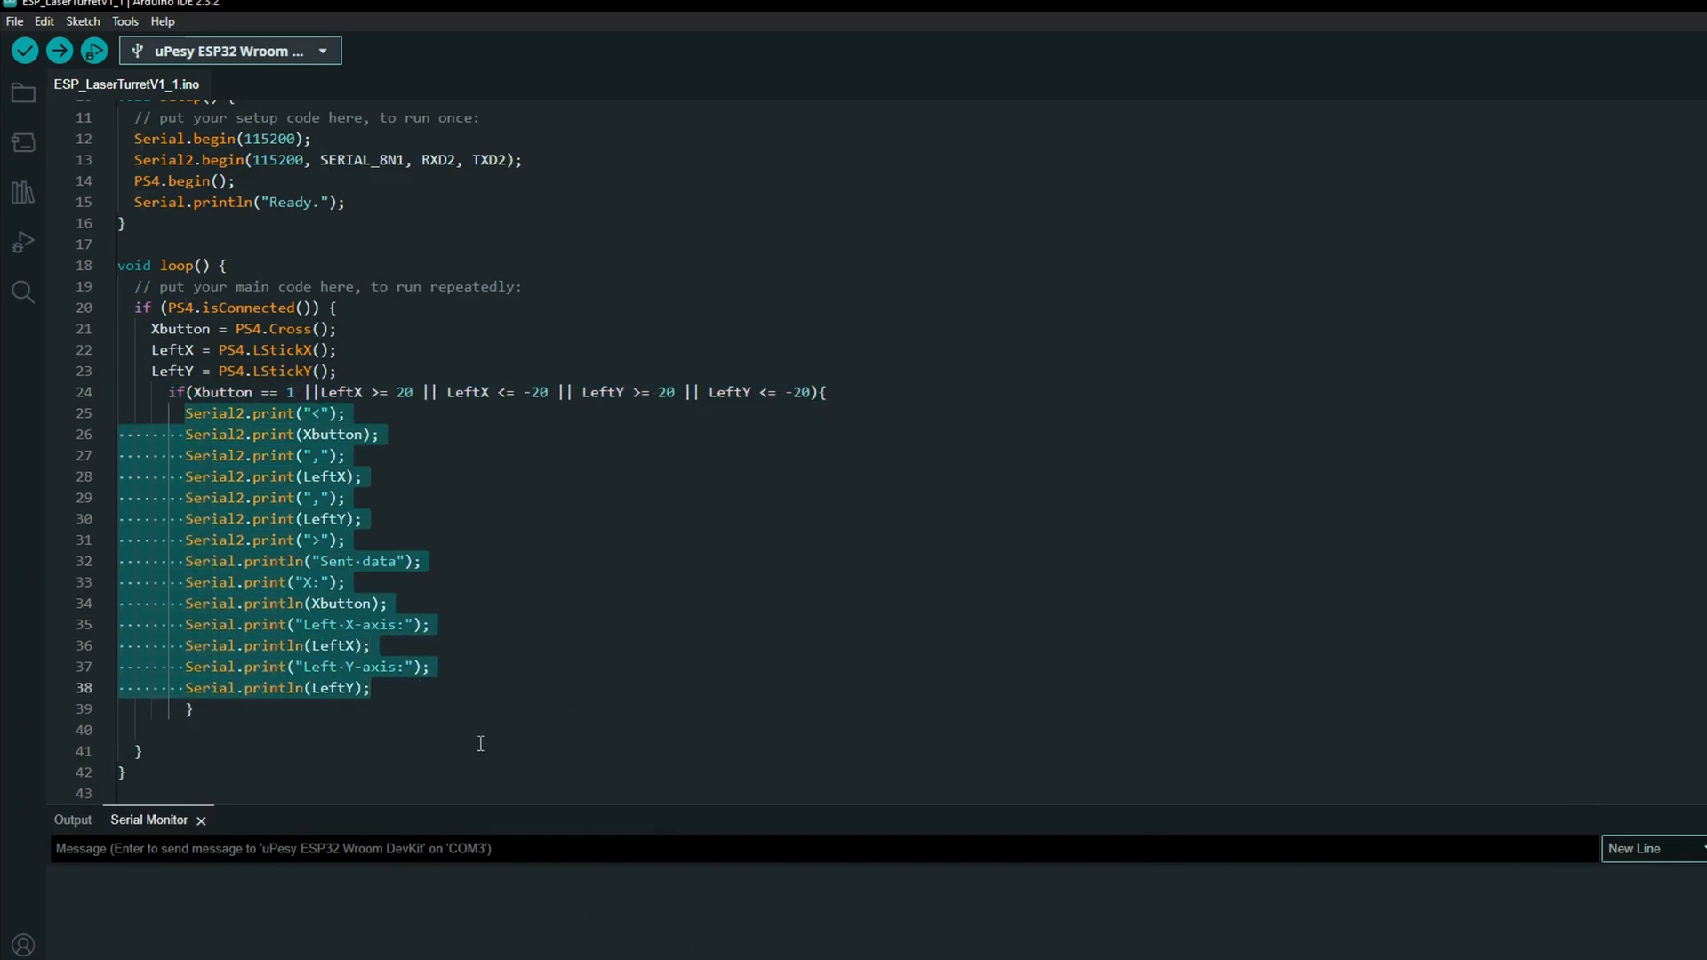
pyautogui.moveTo(507, 759)
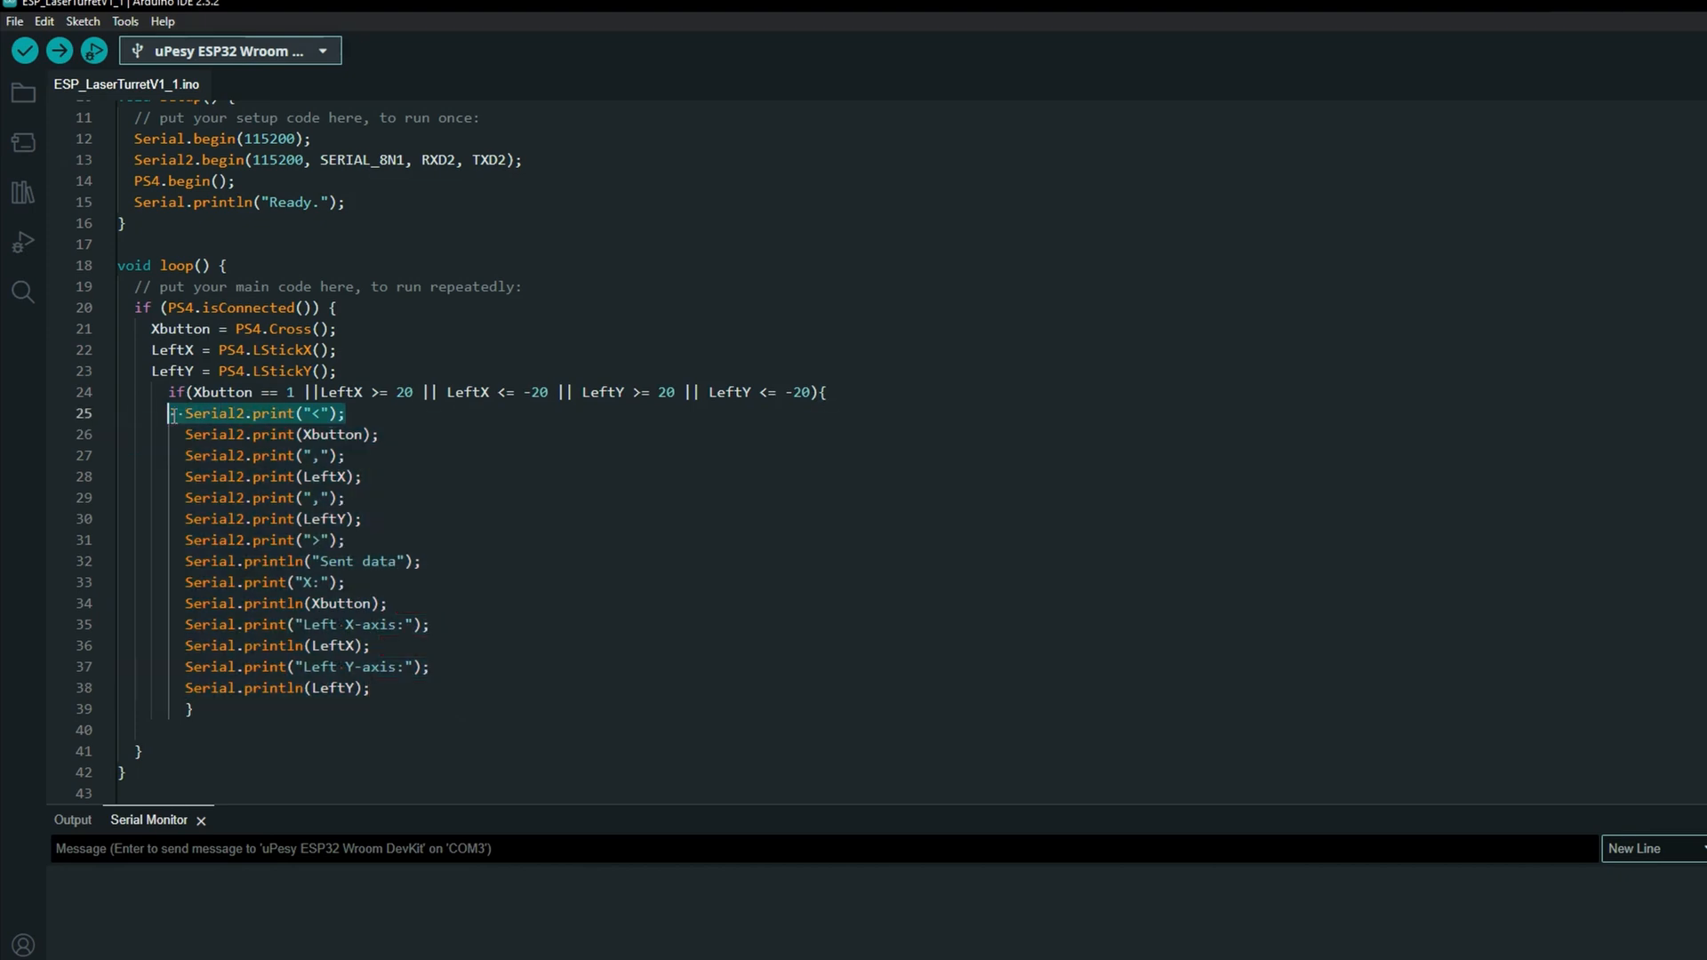
# Deselect the Serial2.print lines in ESP_LaserTurretV1_1's loop() after reviewing them
pyautogui.click(341, 541)
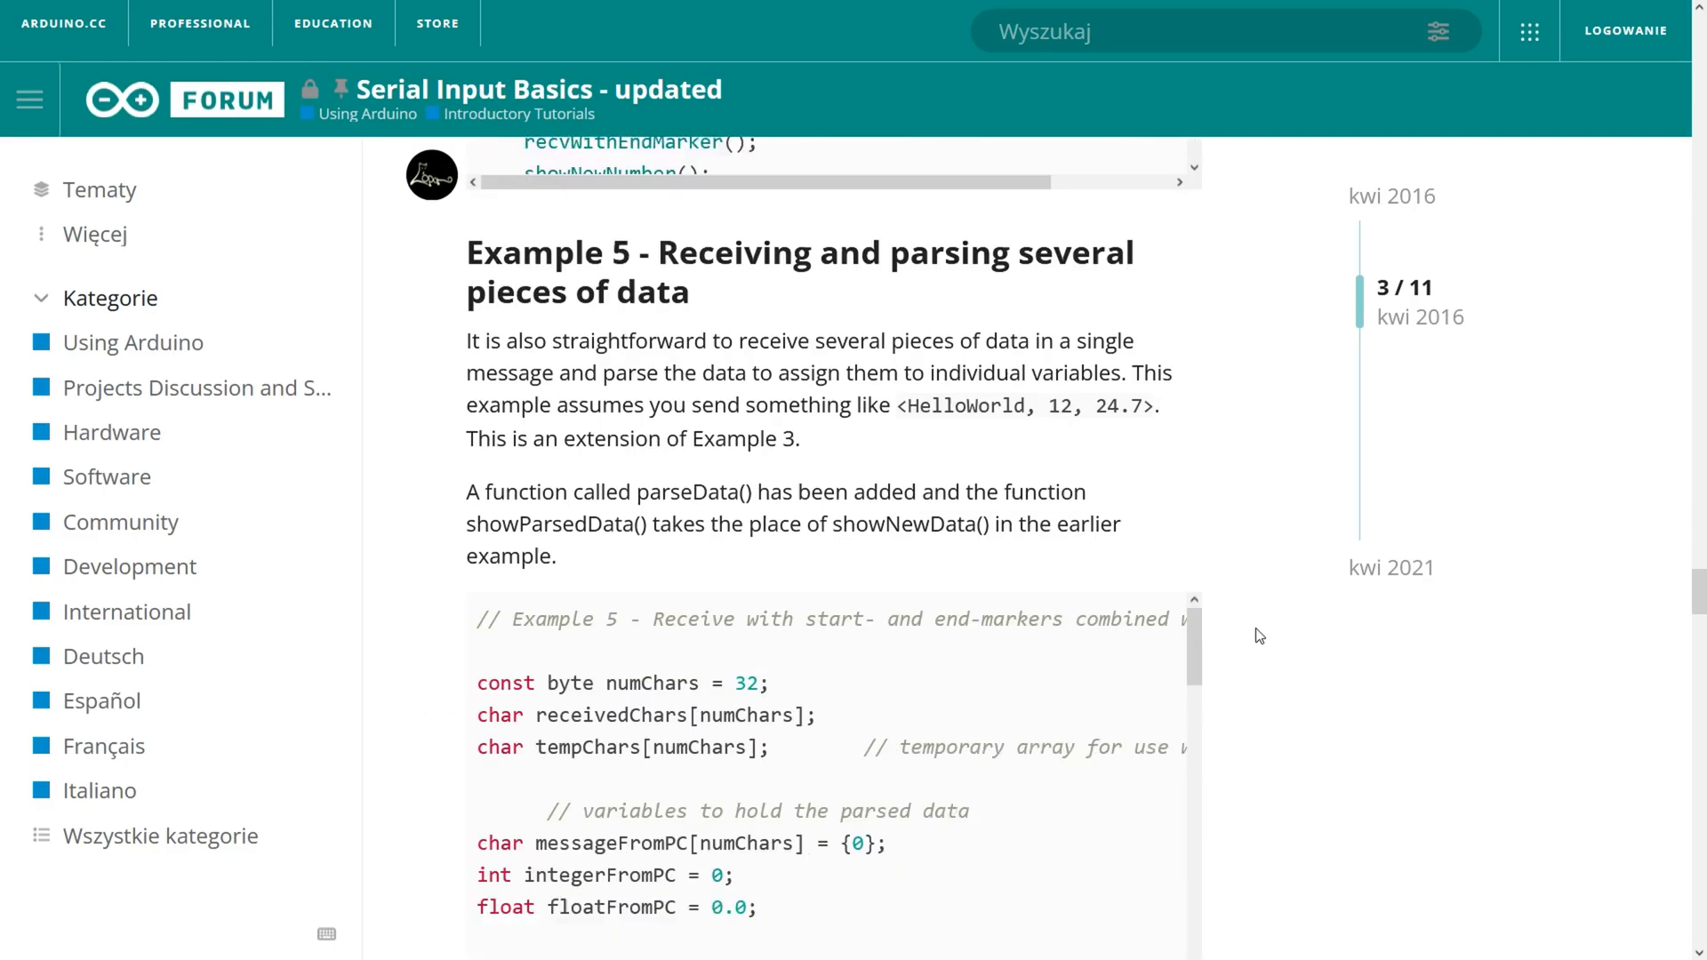
pyautogui.scroll(-3)
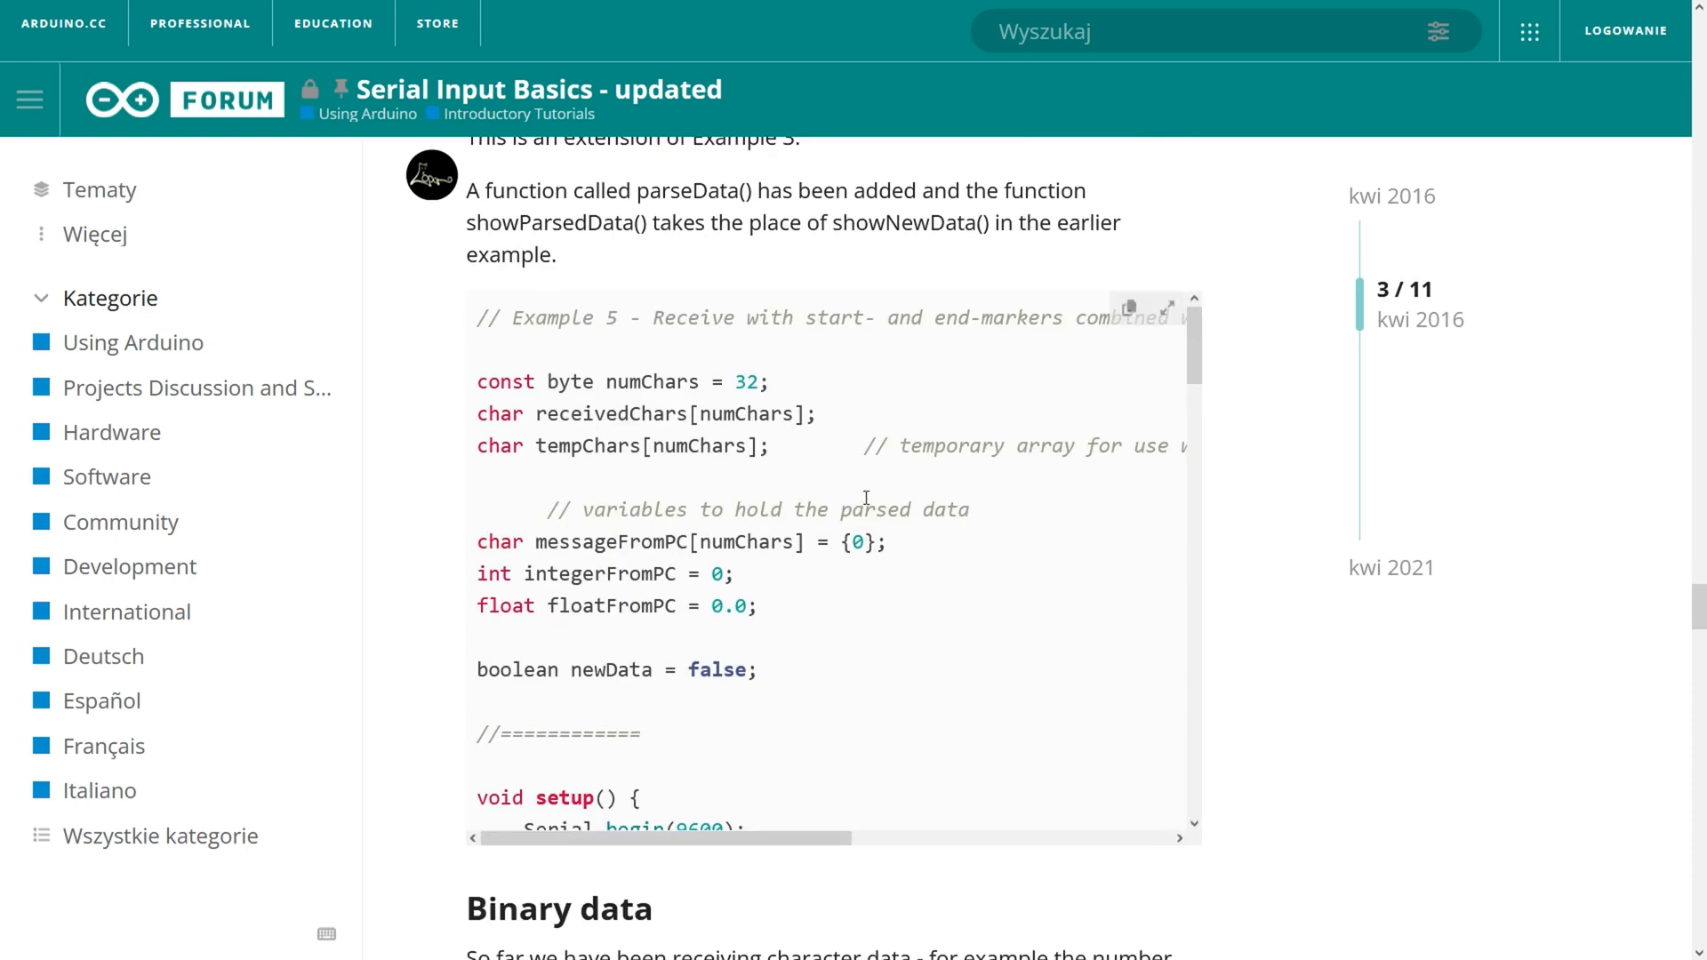
pyautogui.scroll(-3)
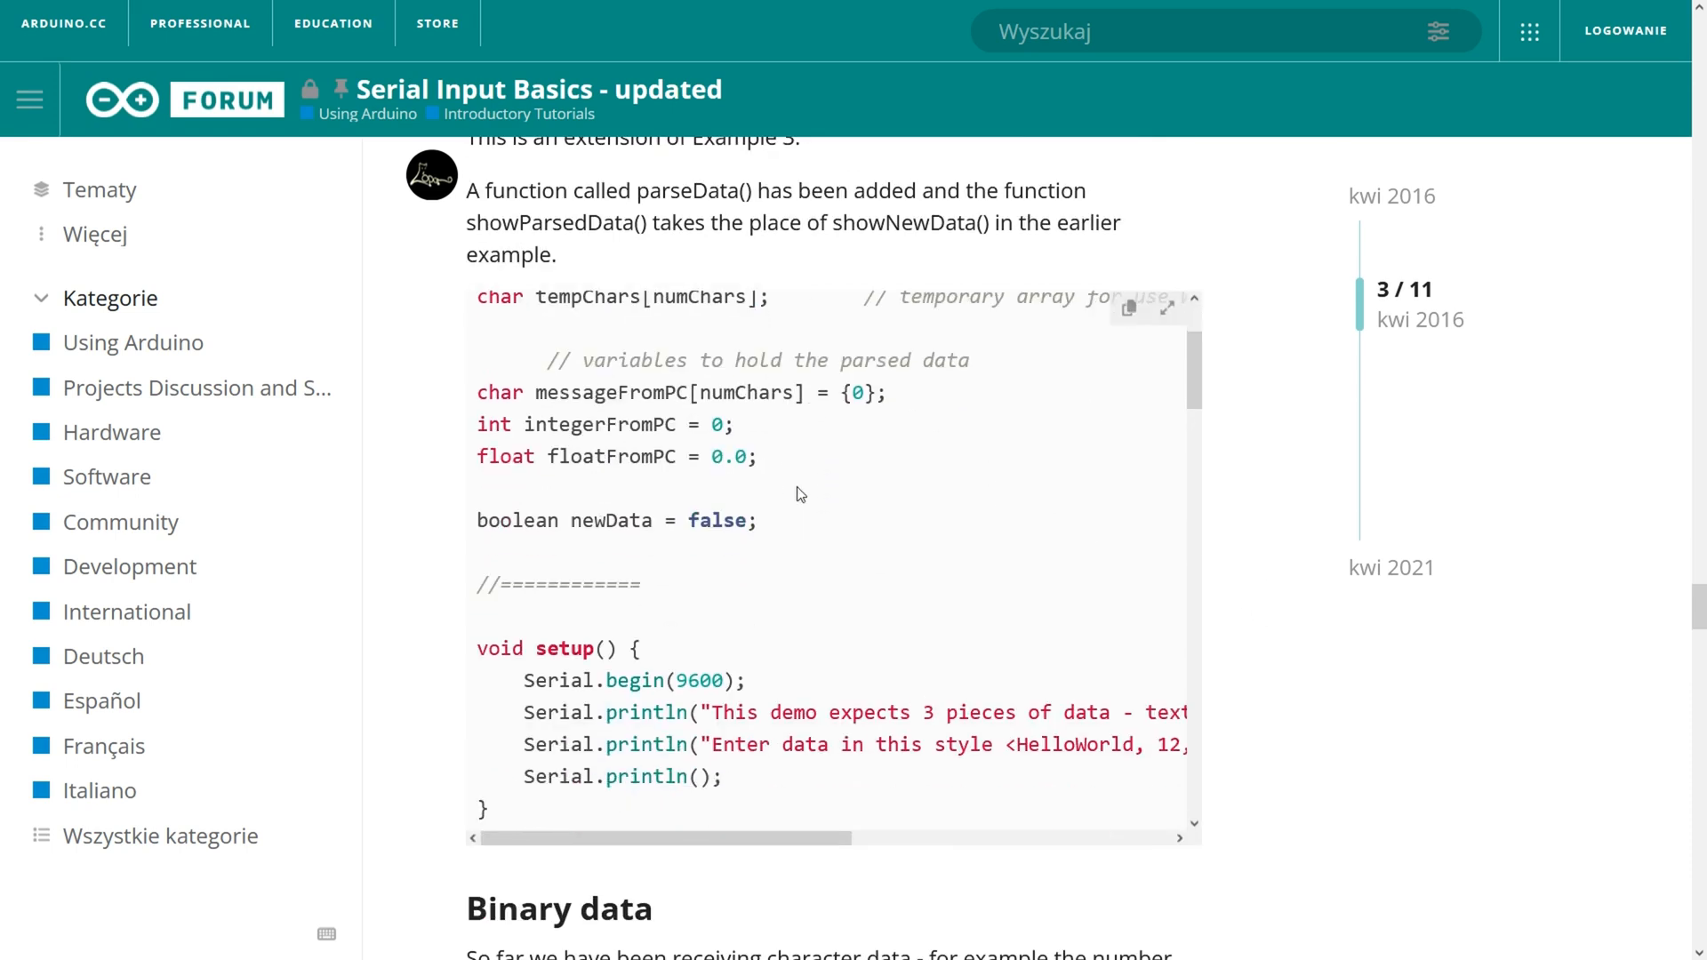
pyautogui.scroll(-3)
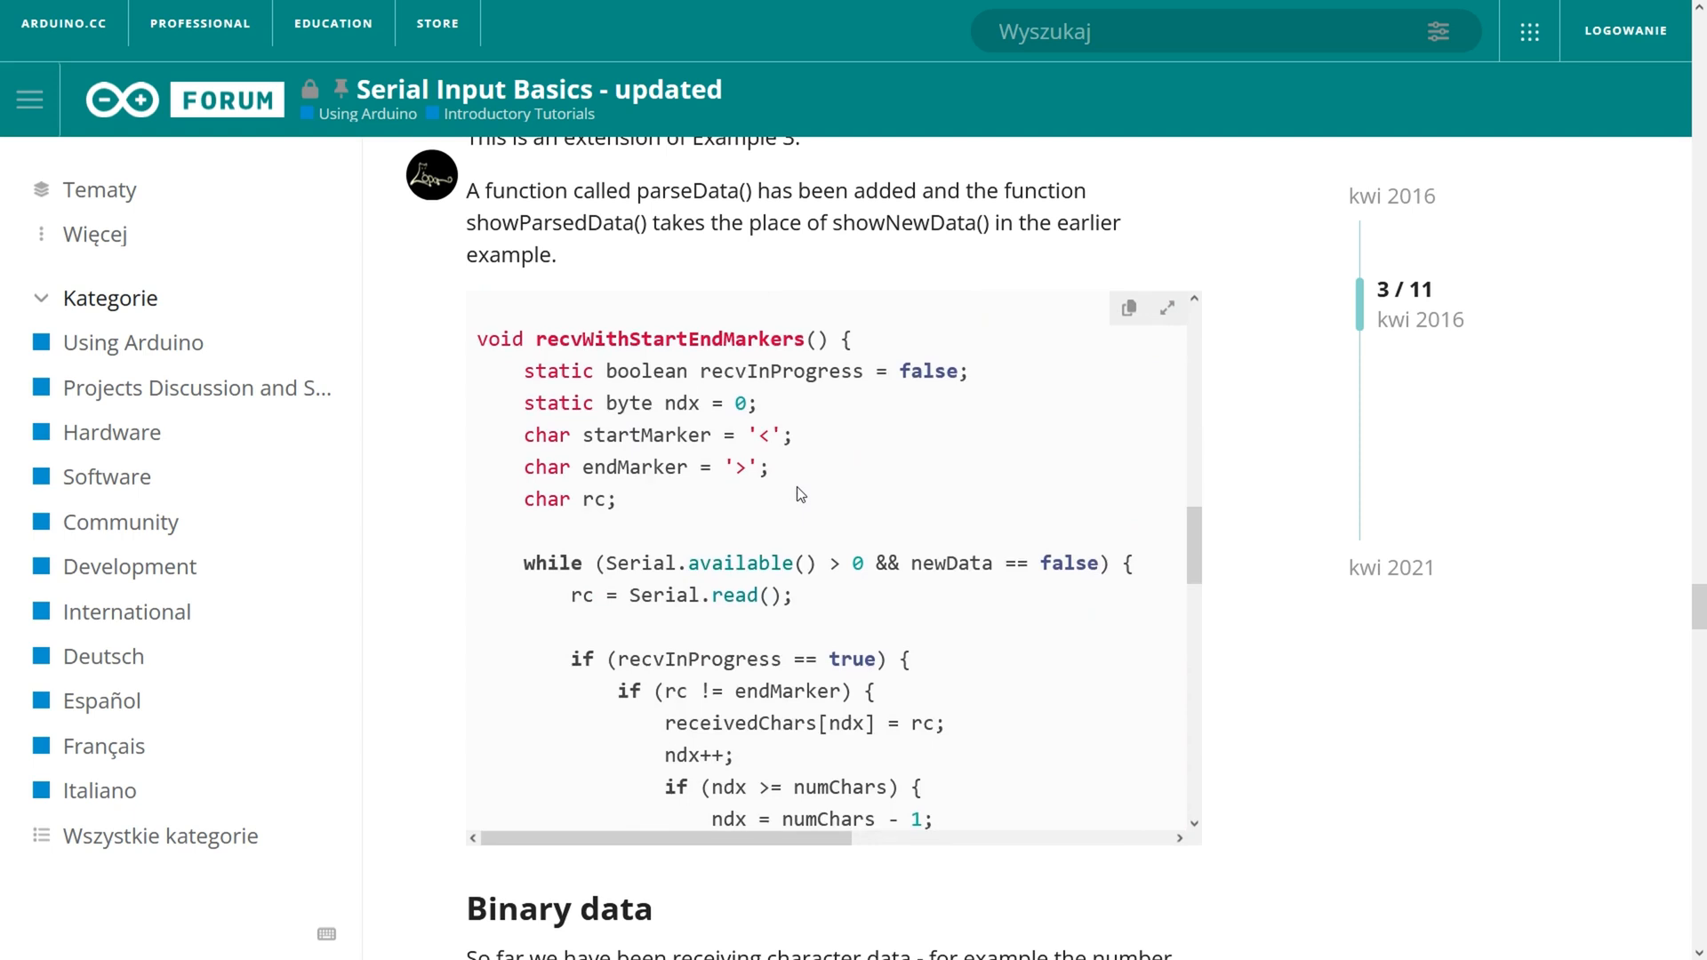
pyautogui.scroll(-3)
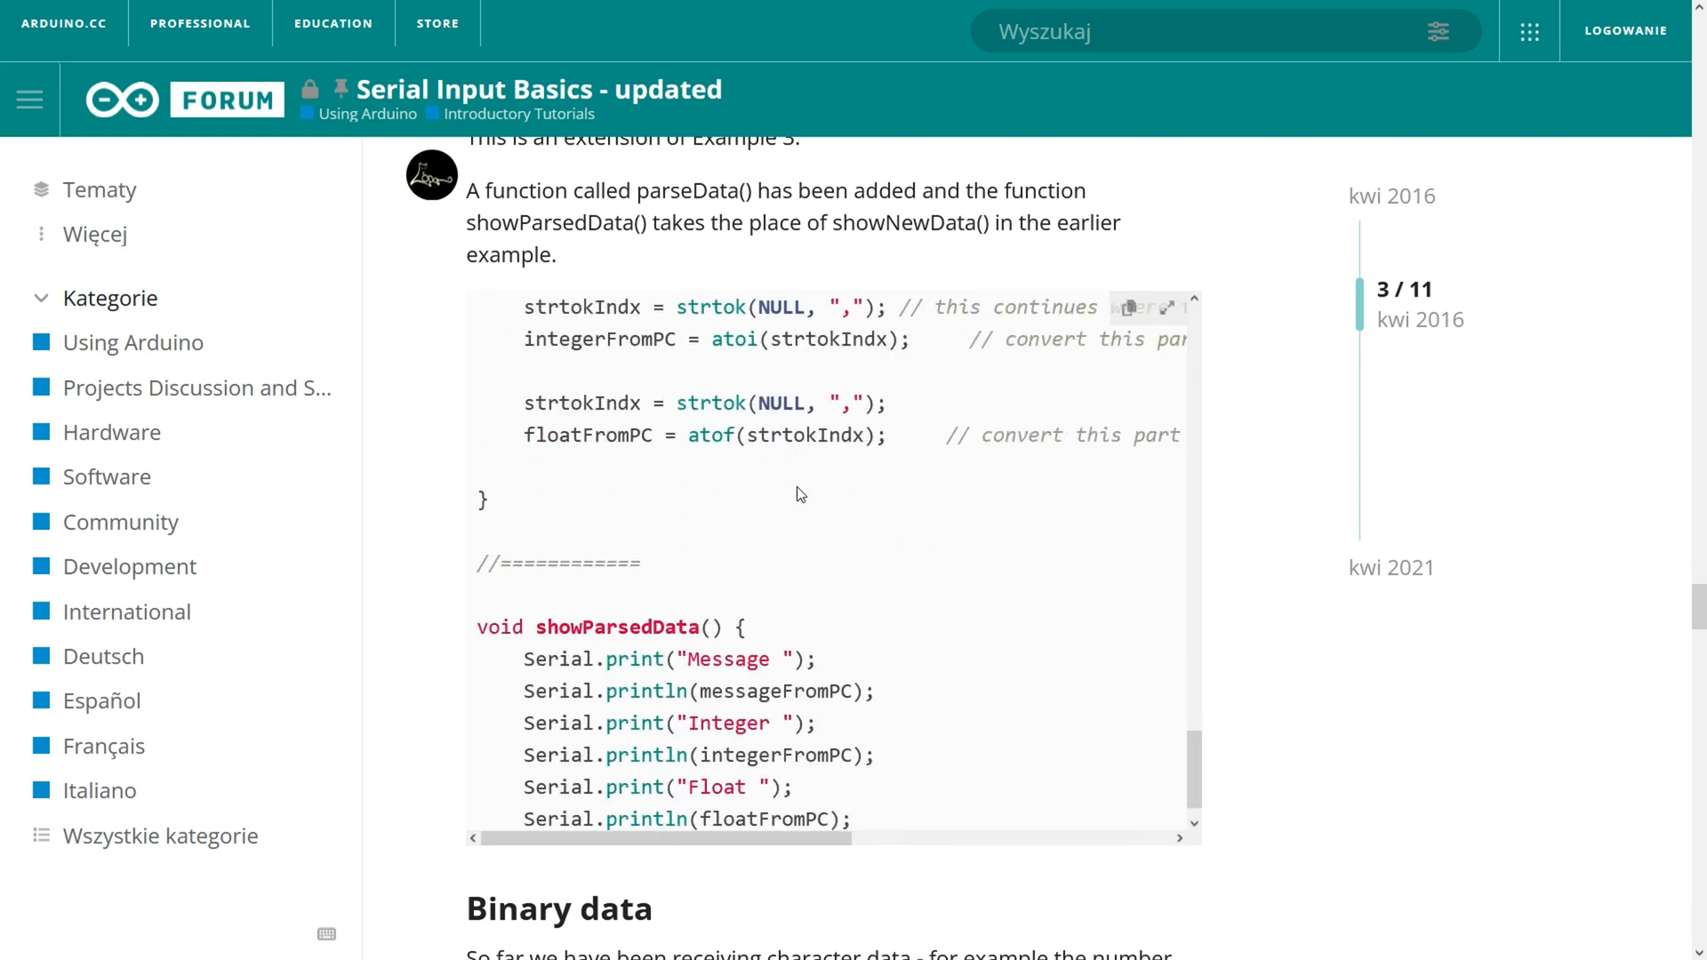
pyautogui.scroll(3)
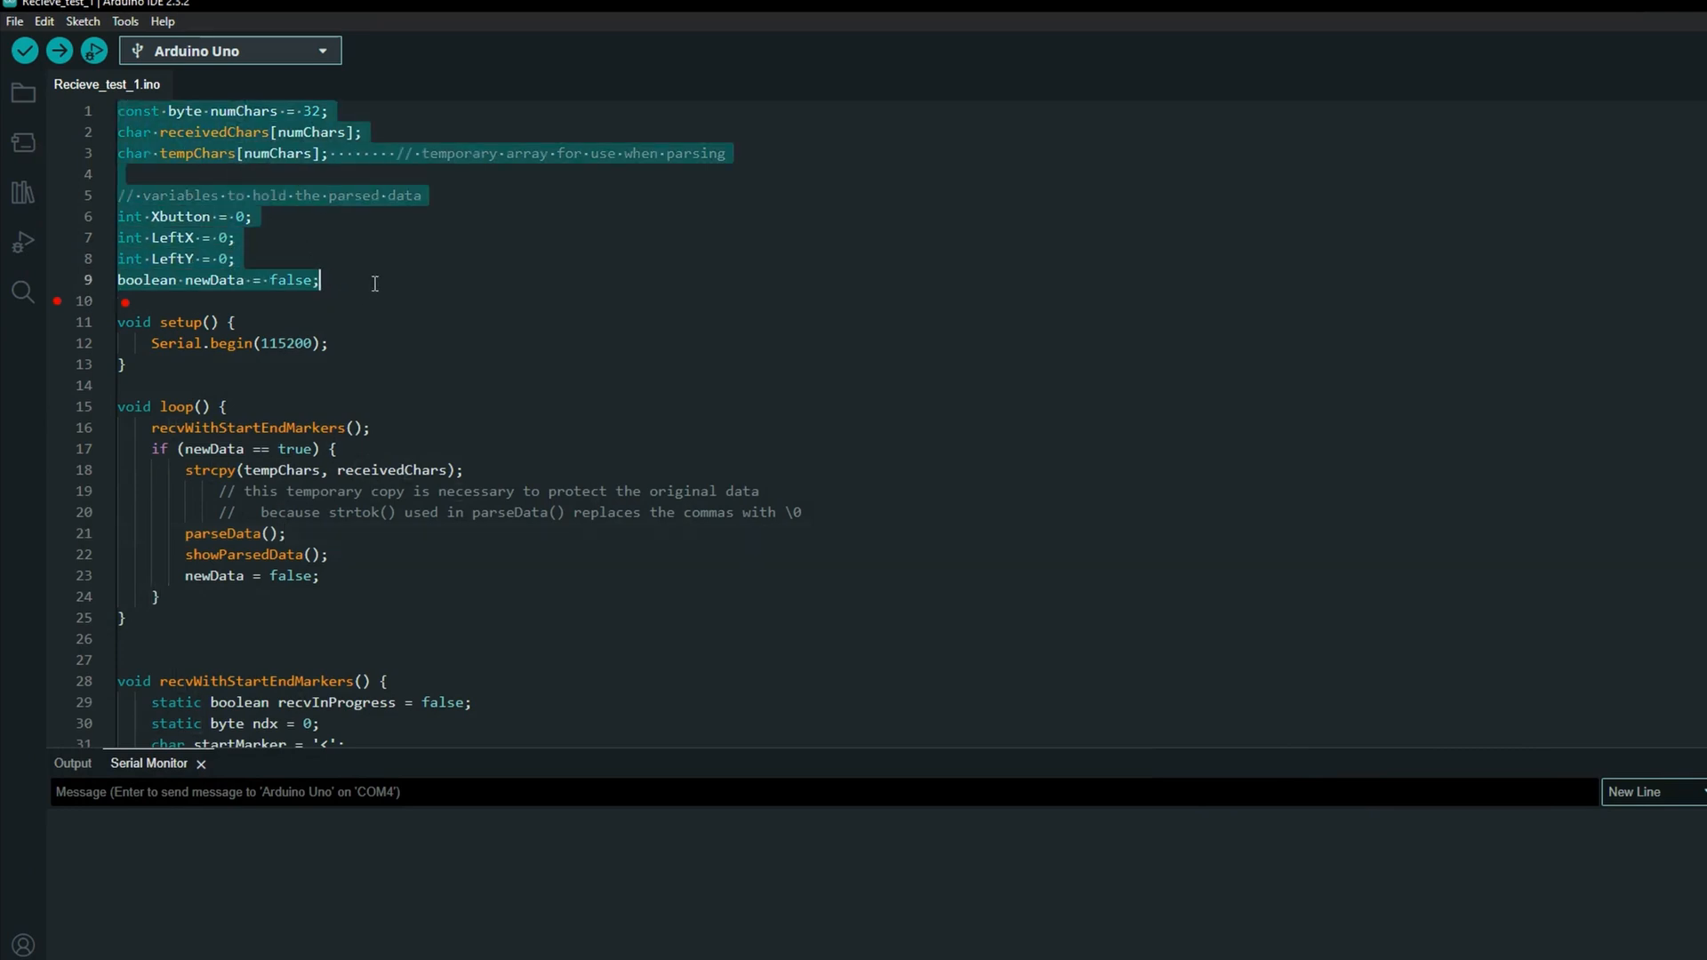
pyautogui.click(362, 279)
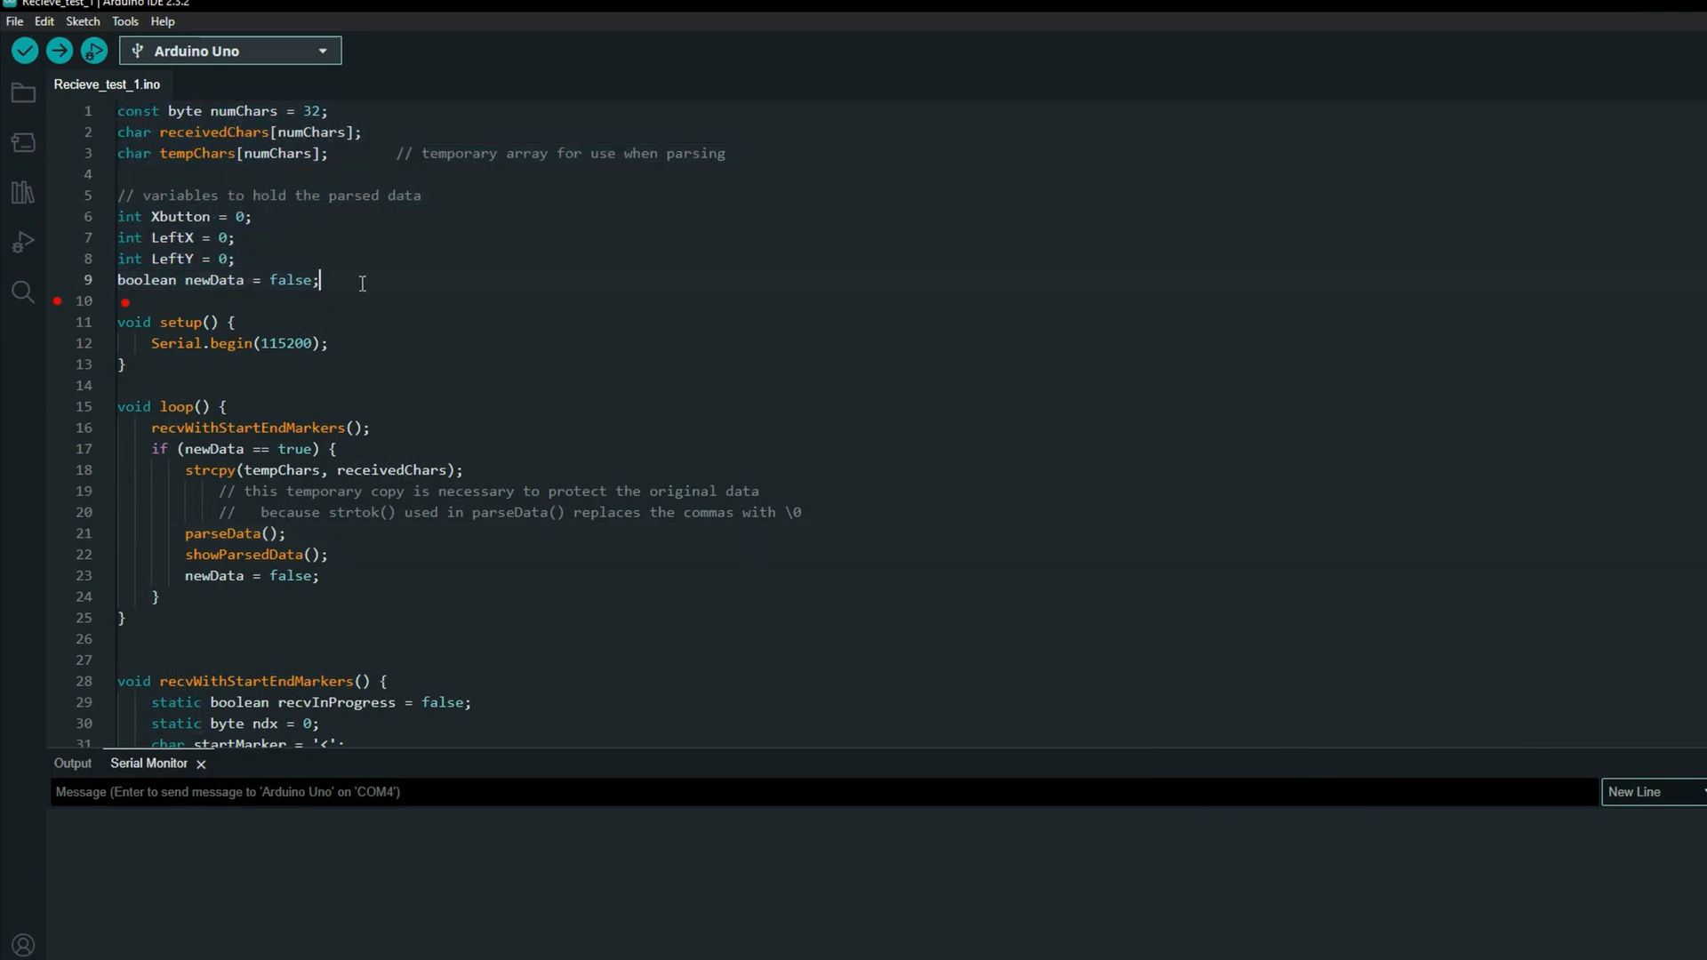
pyautogui.tripleClick(217, 280)
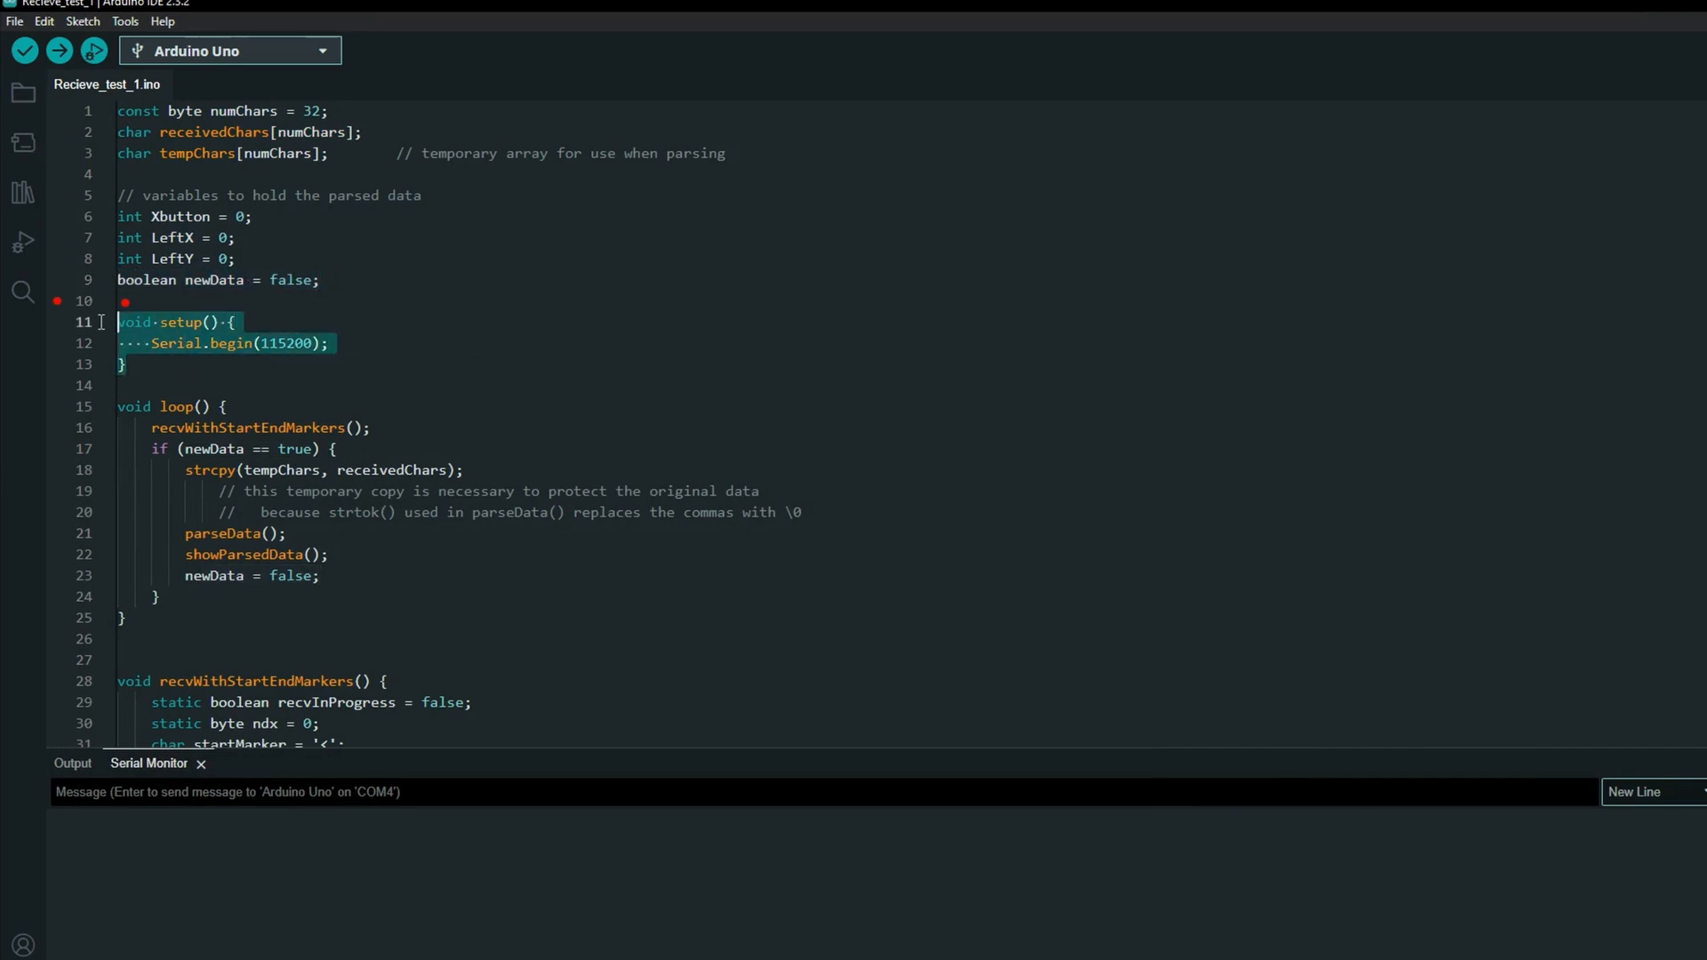
pyautogui.click(370, 426)
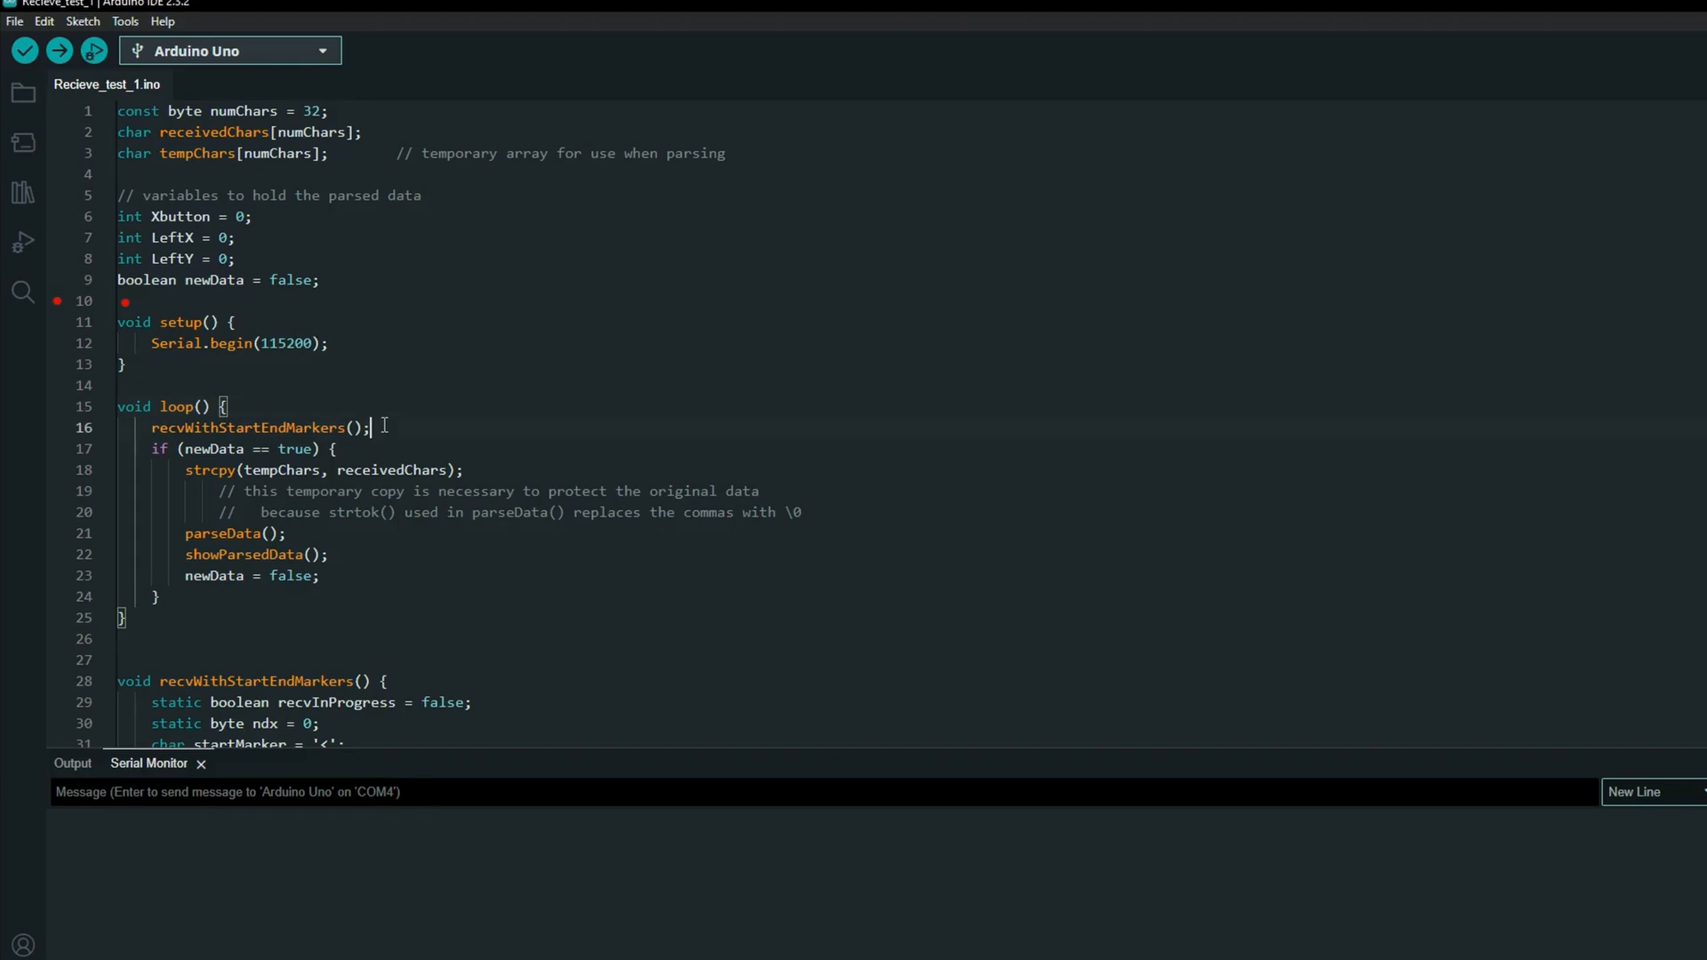
pyautogui.doubleClick(256, 427)
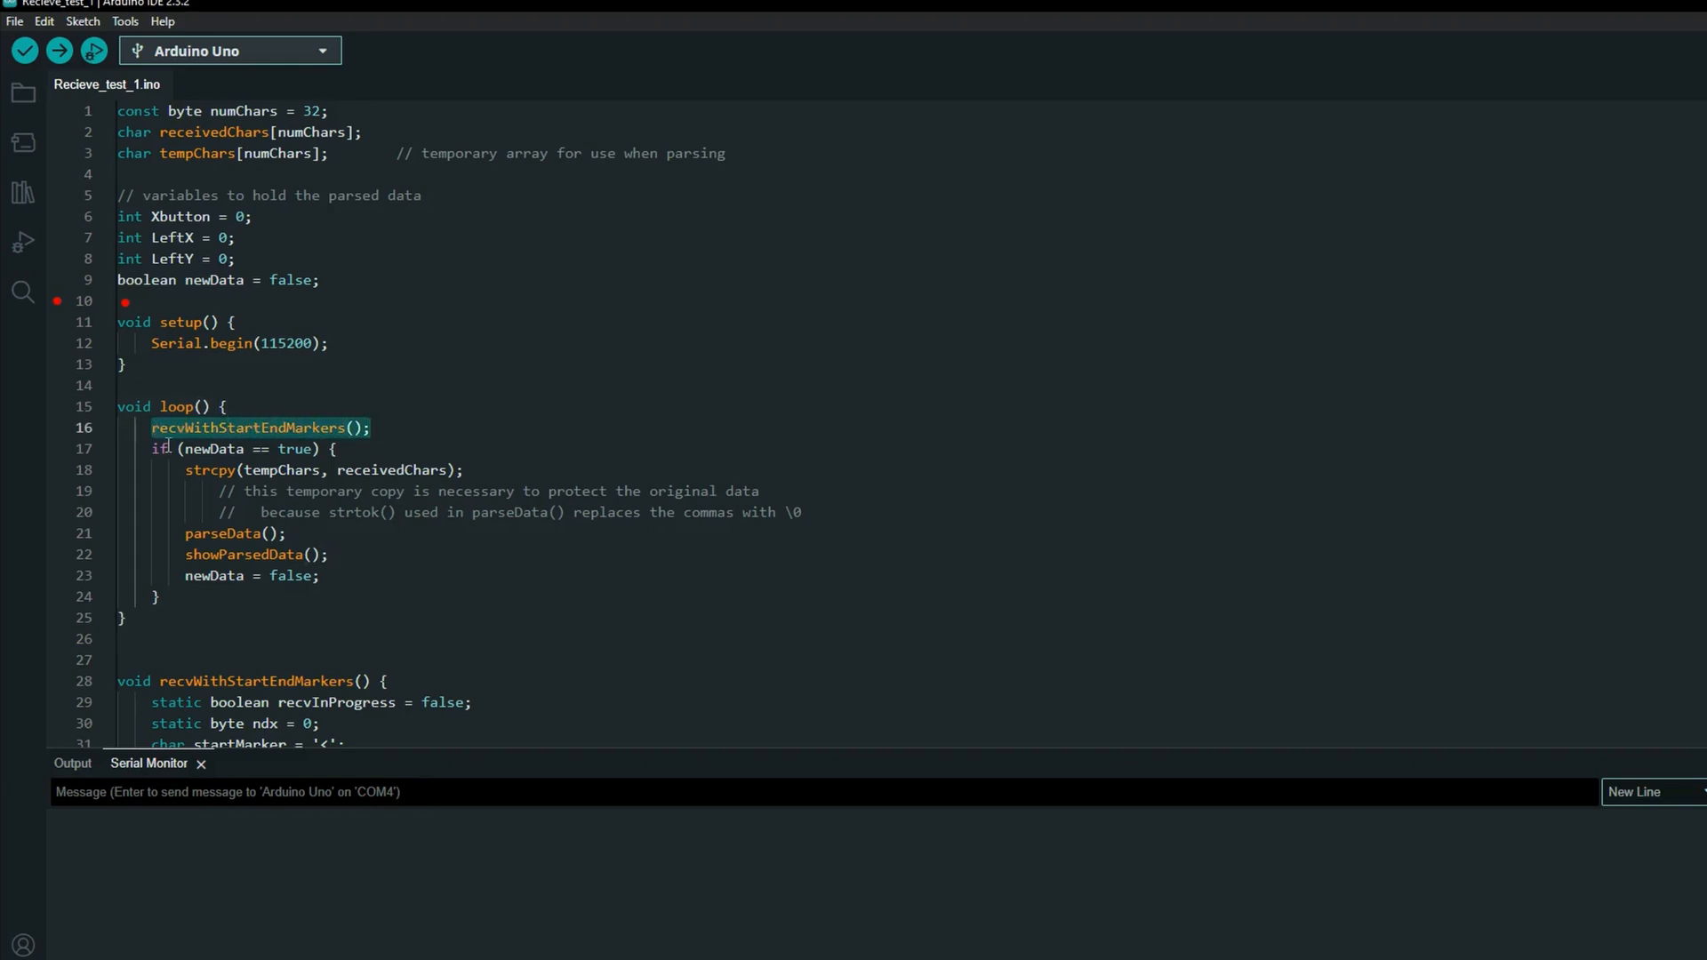
pyautogui.scroll(-3)
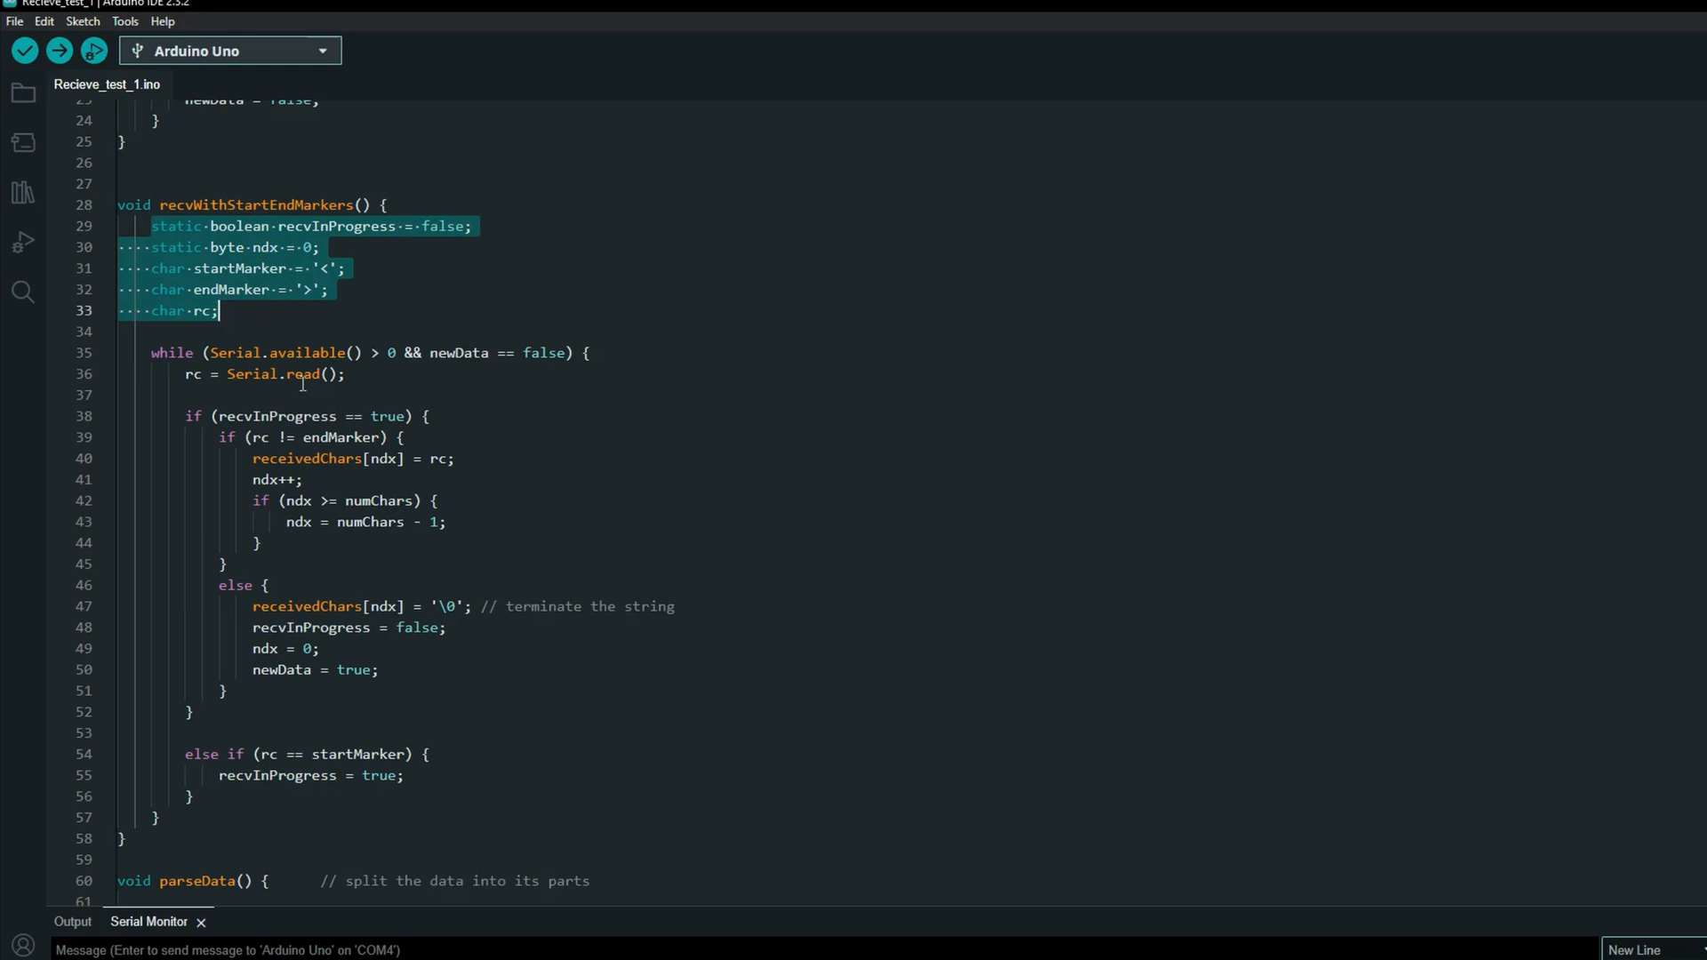
pyautogui.moveTo(394, 303)
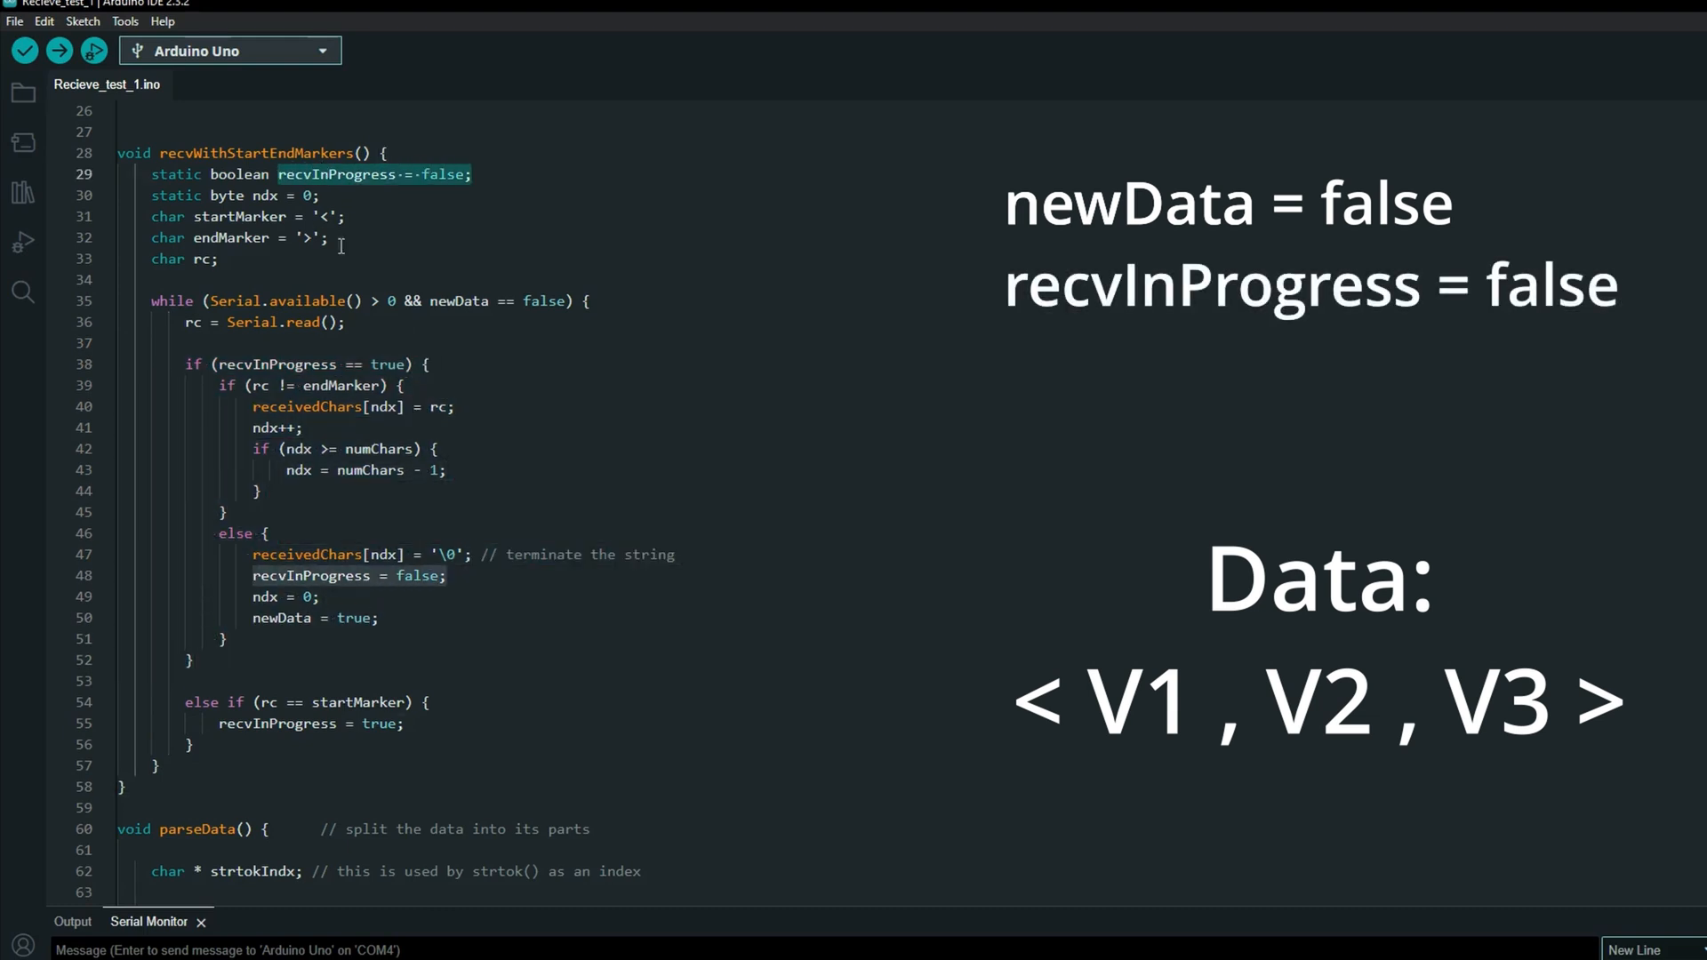
pyautogui.scroll(-3)
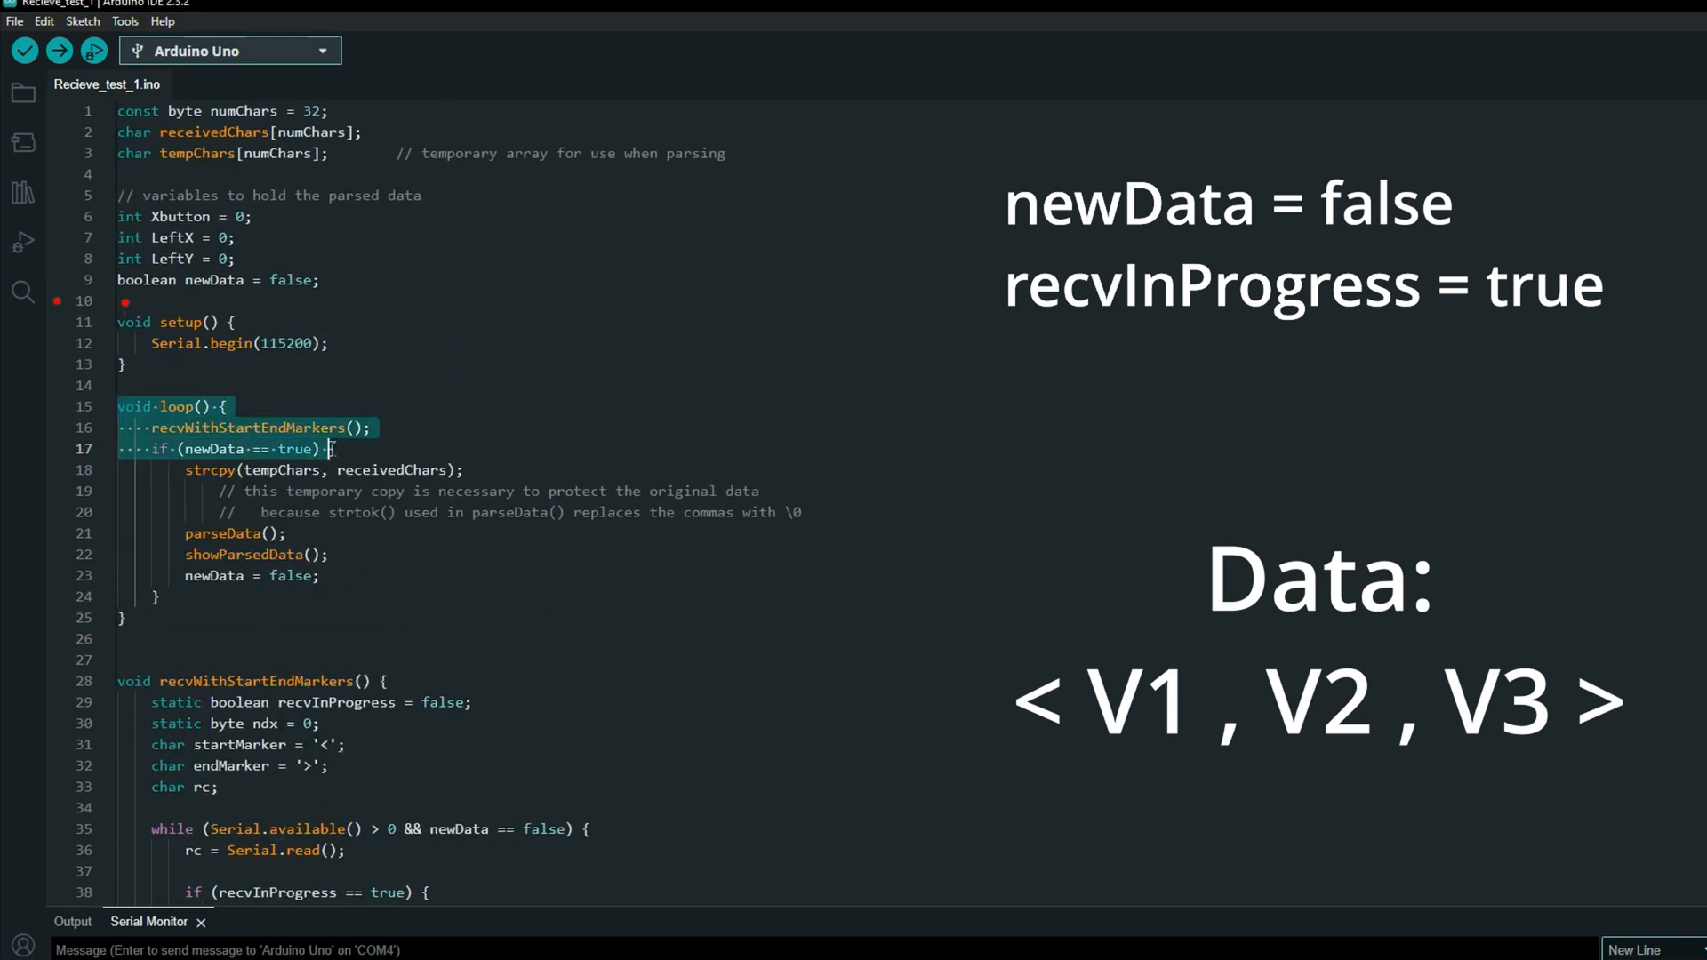
pyautogui.scroll(-3)
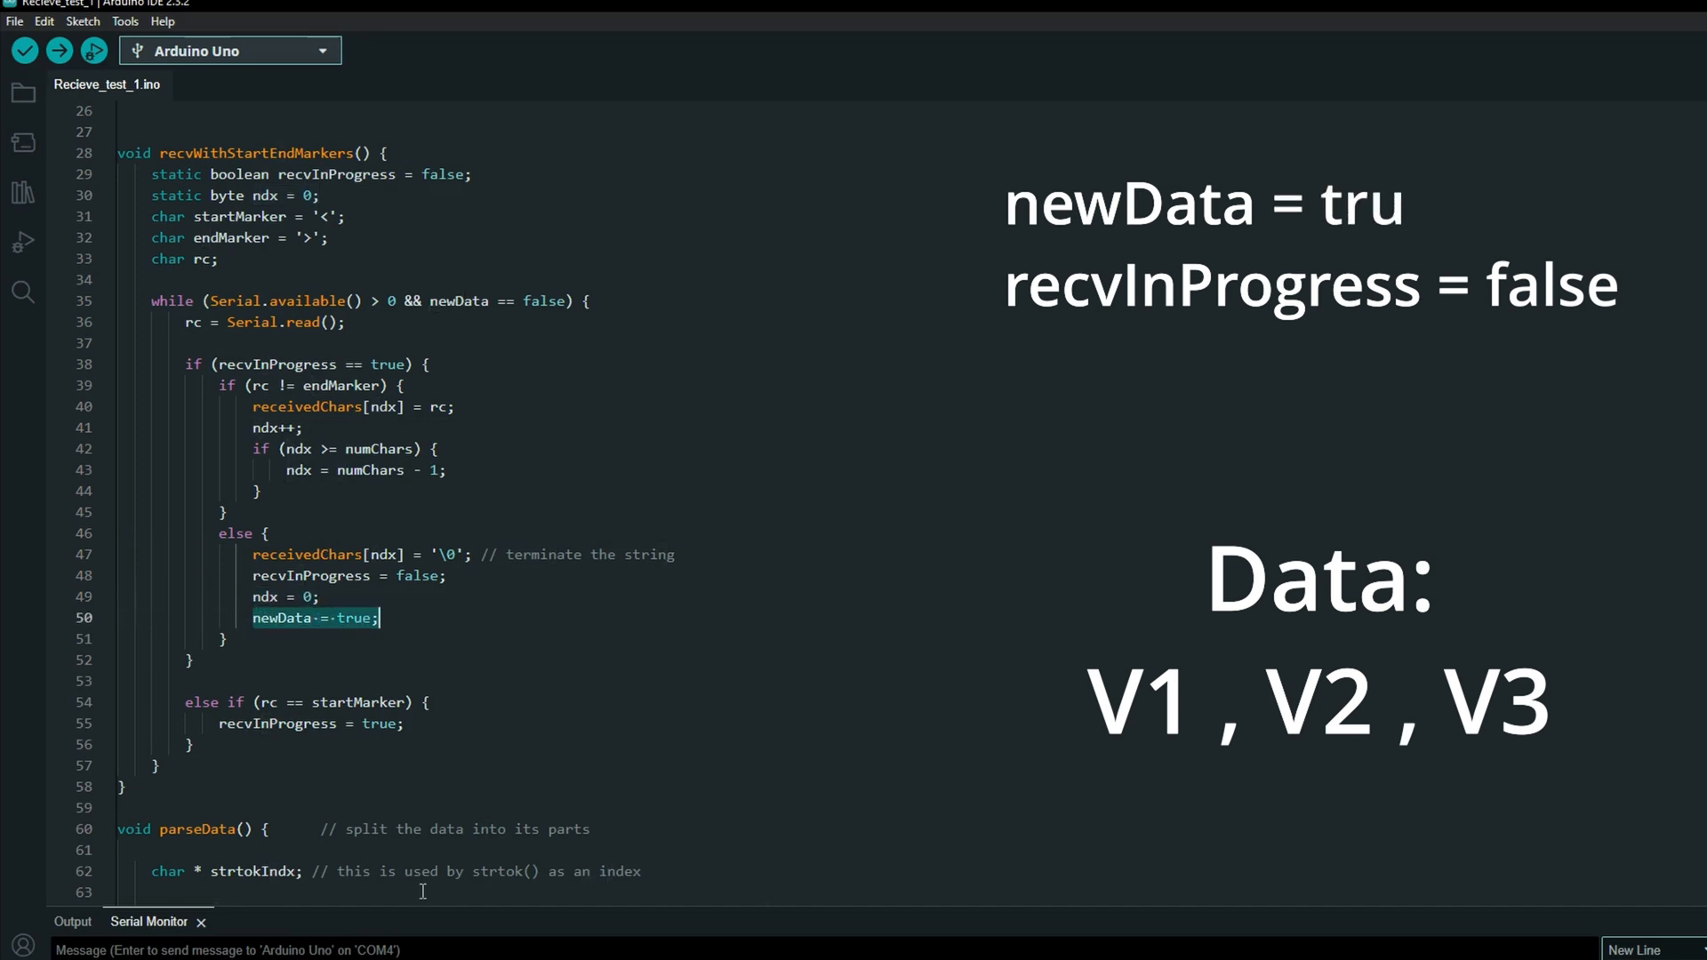
pyautogui.scroll(3)
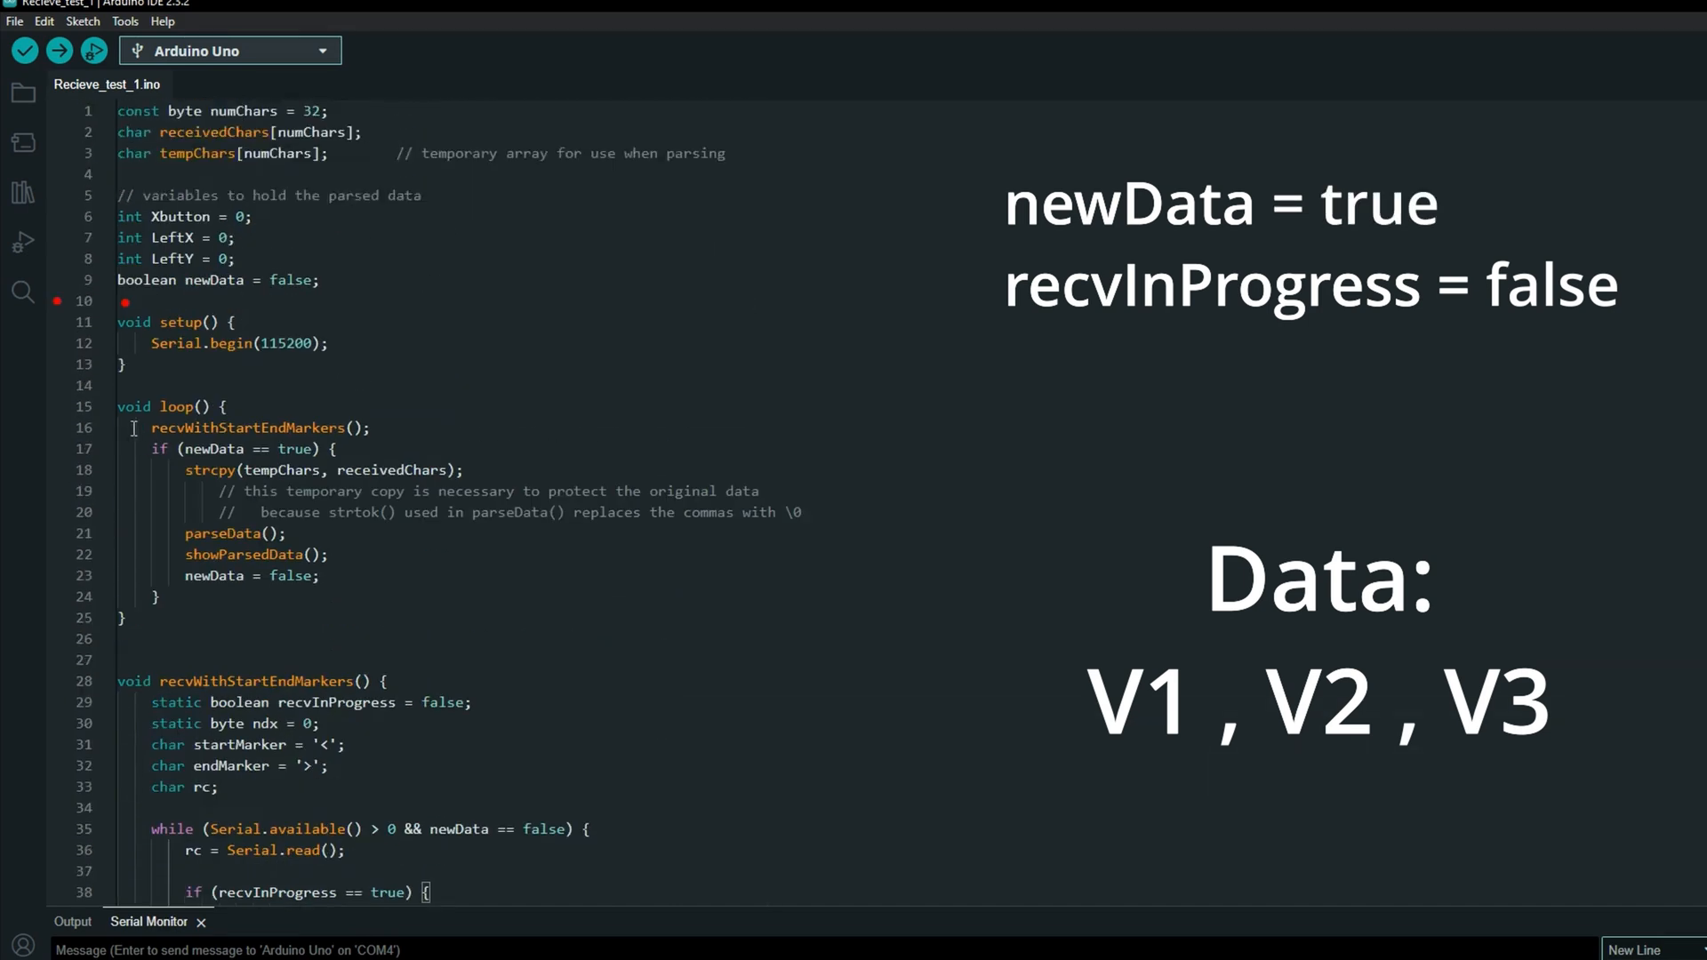
pyautogui.doubleClick(206, 448)
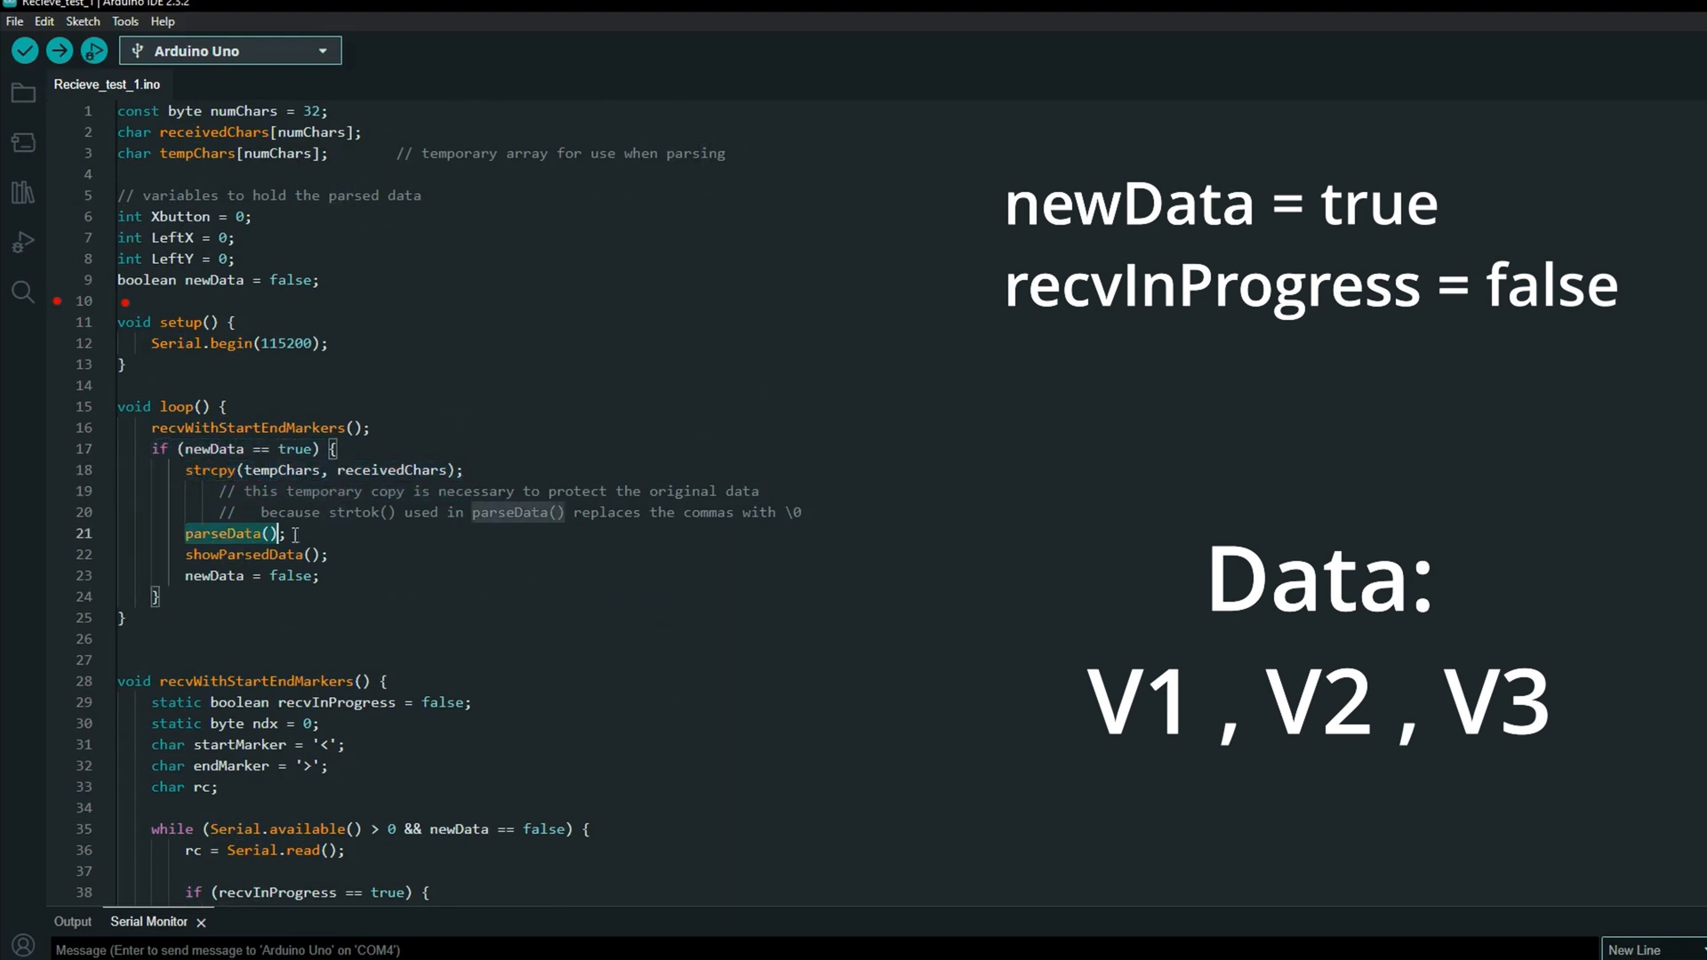
pyautogui.scroll(-3)
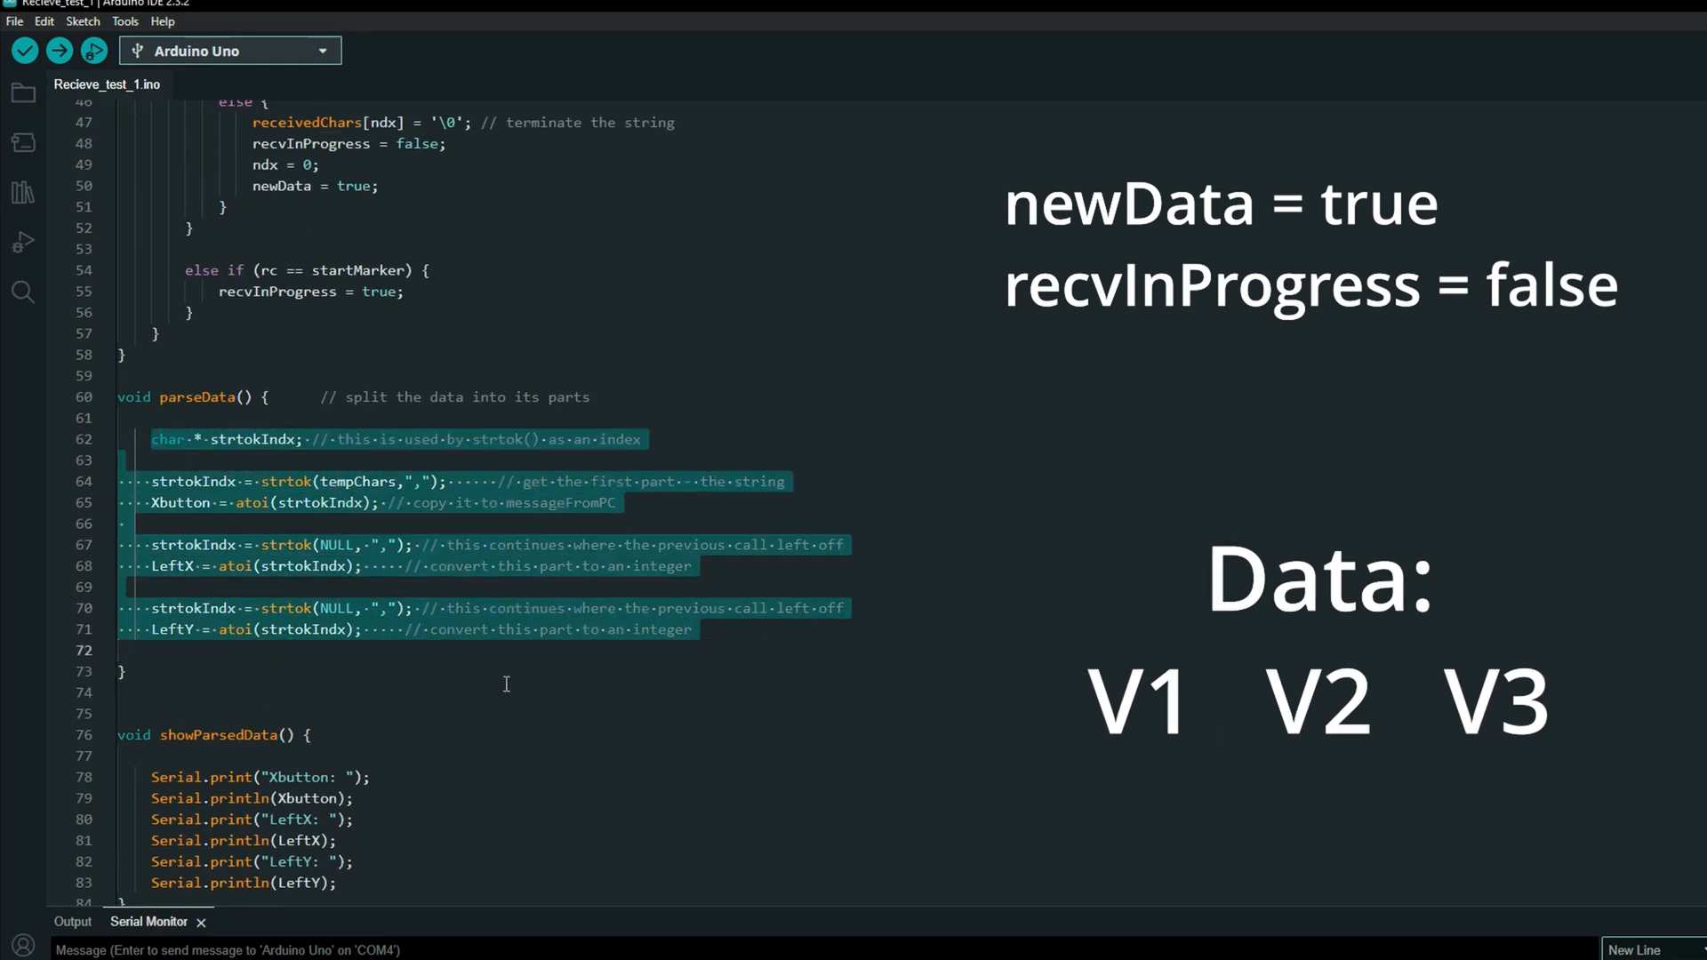
pyautogui.scroll(3)
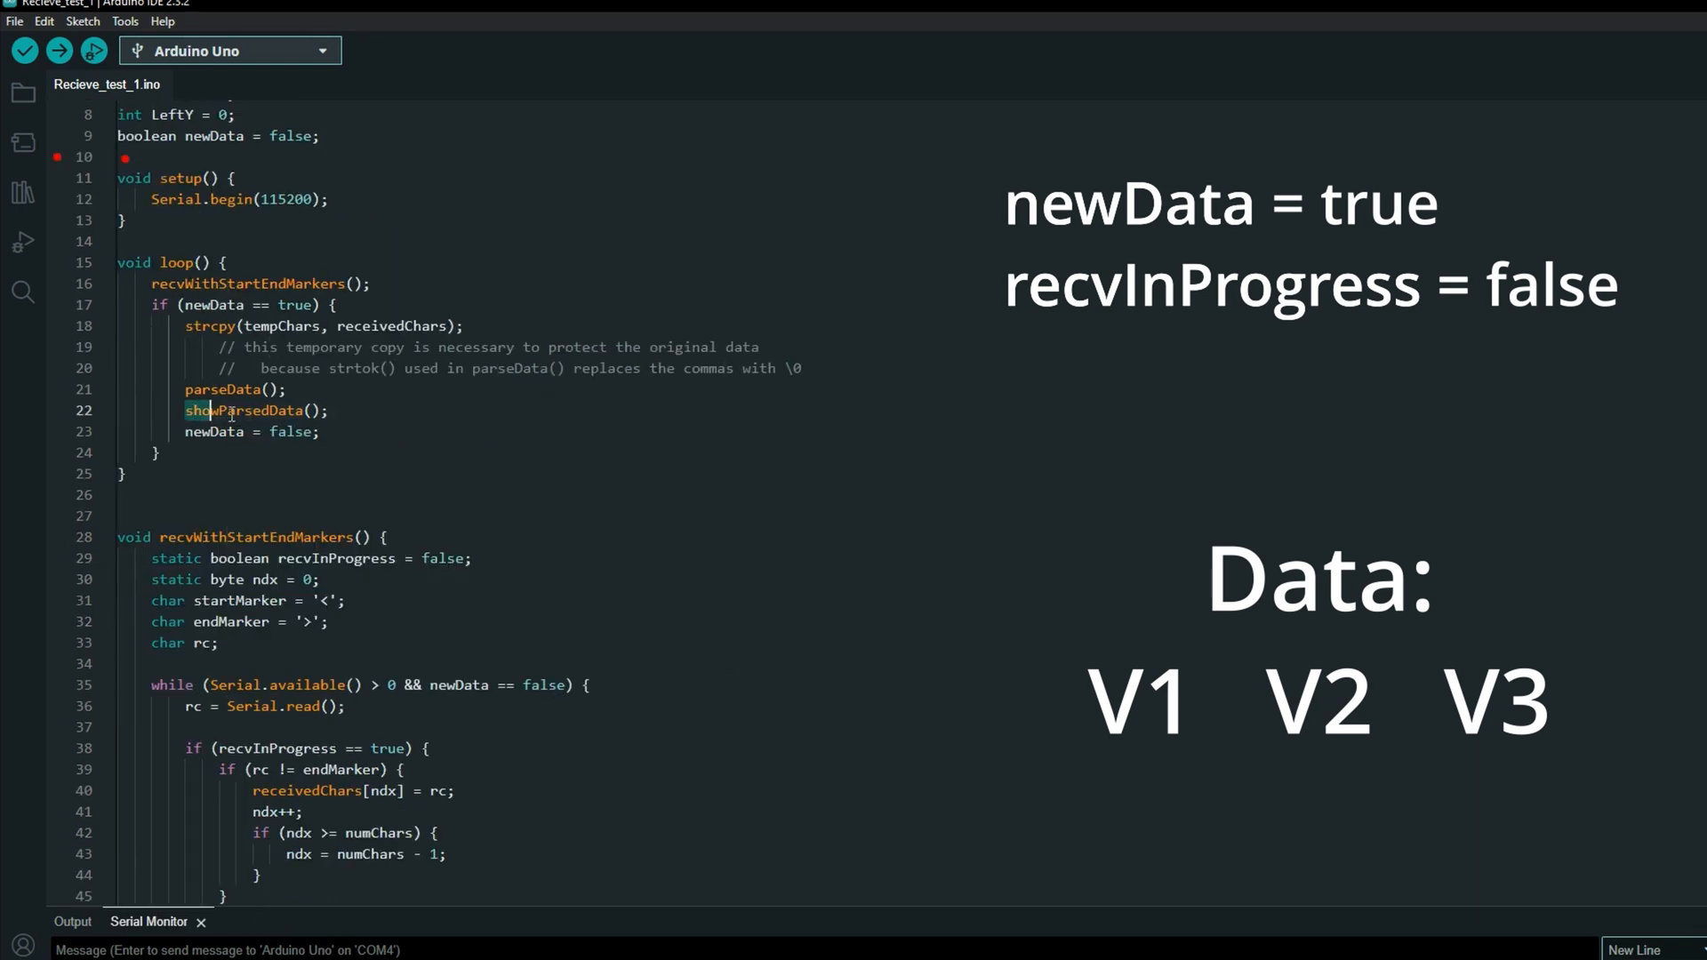
pyautogui.scroll(-3)
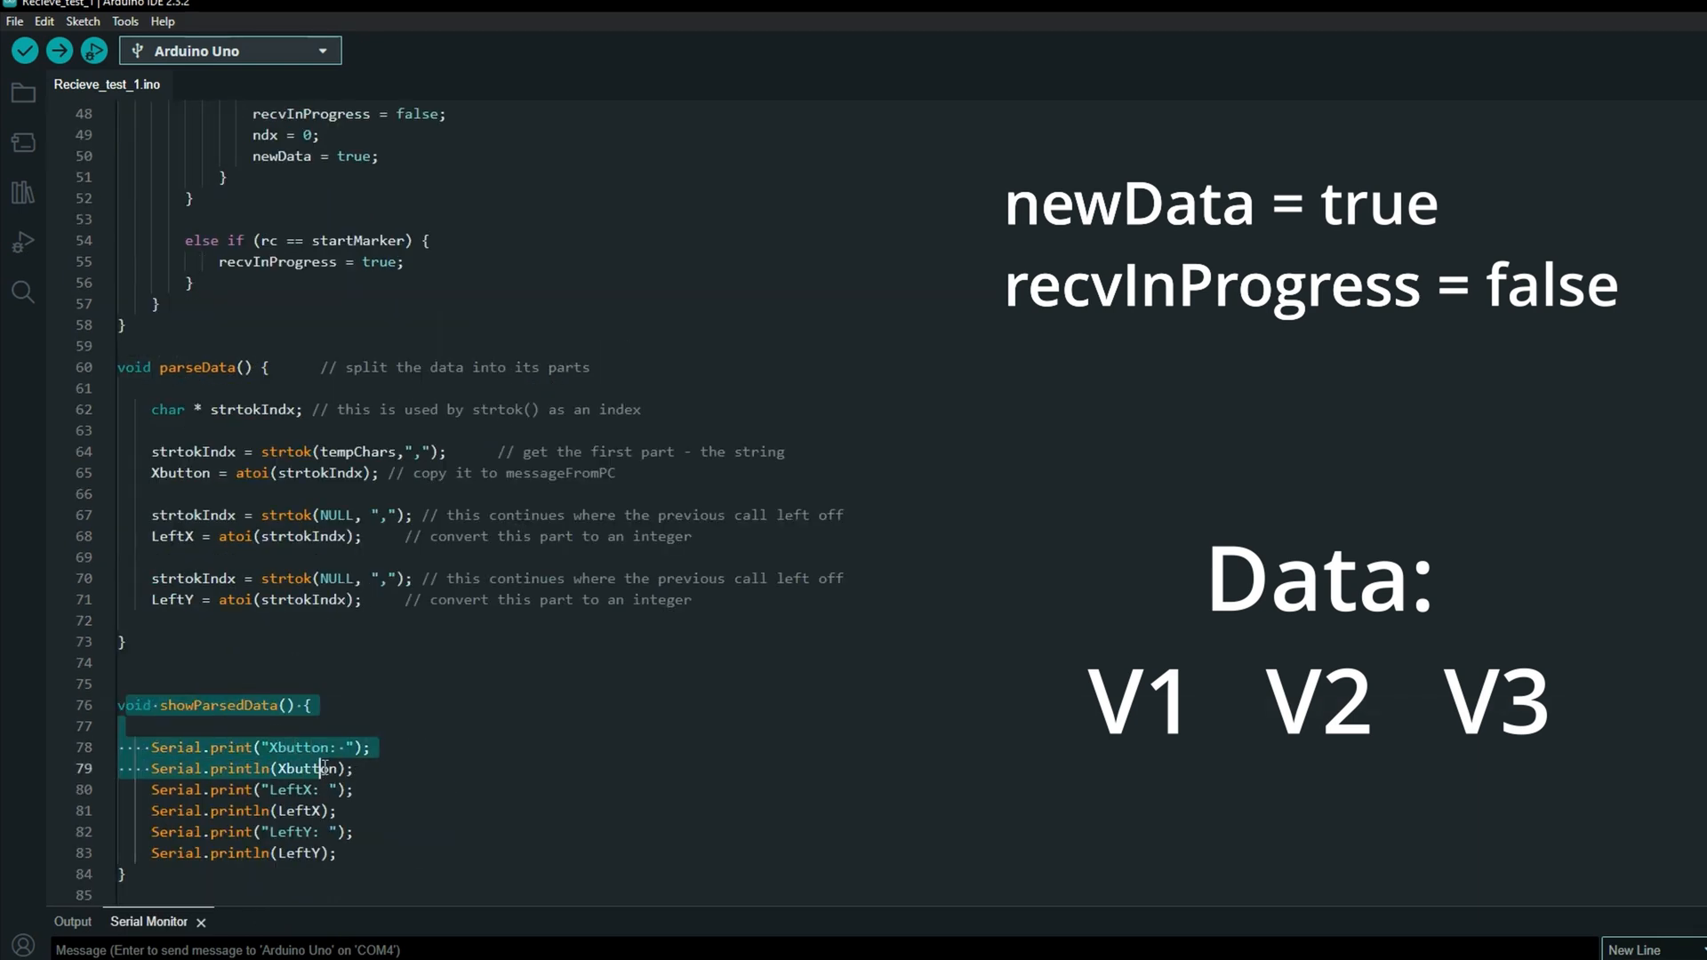
pyautogui.scroll(3)
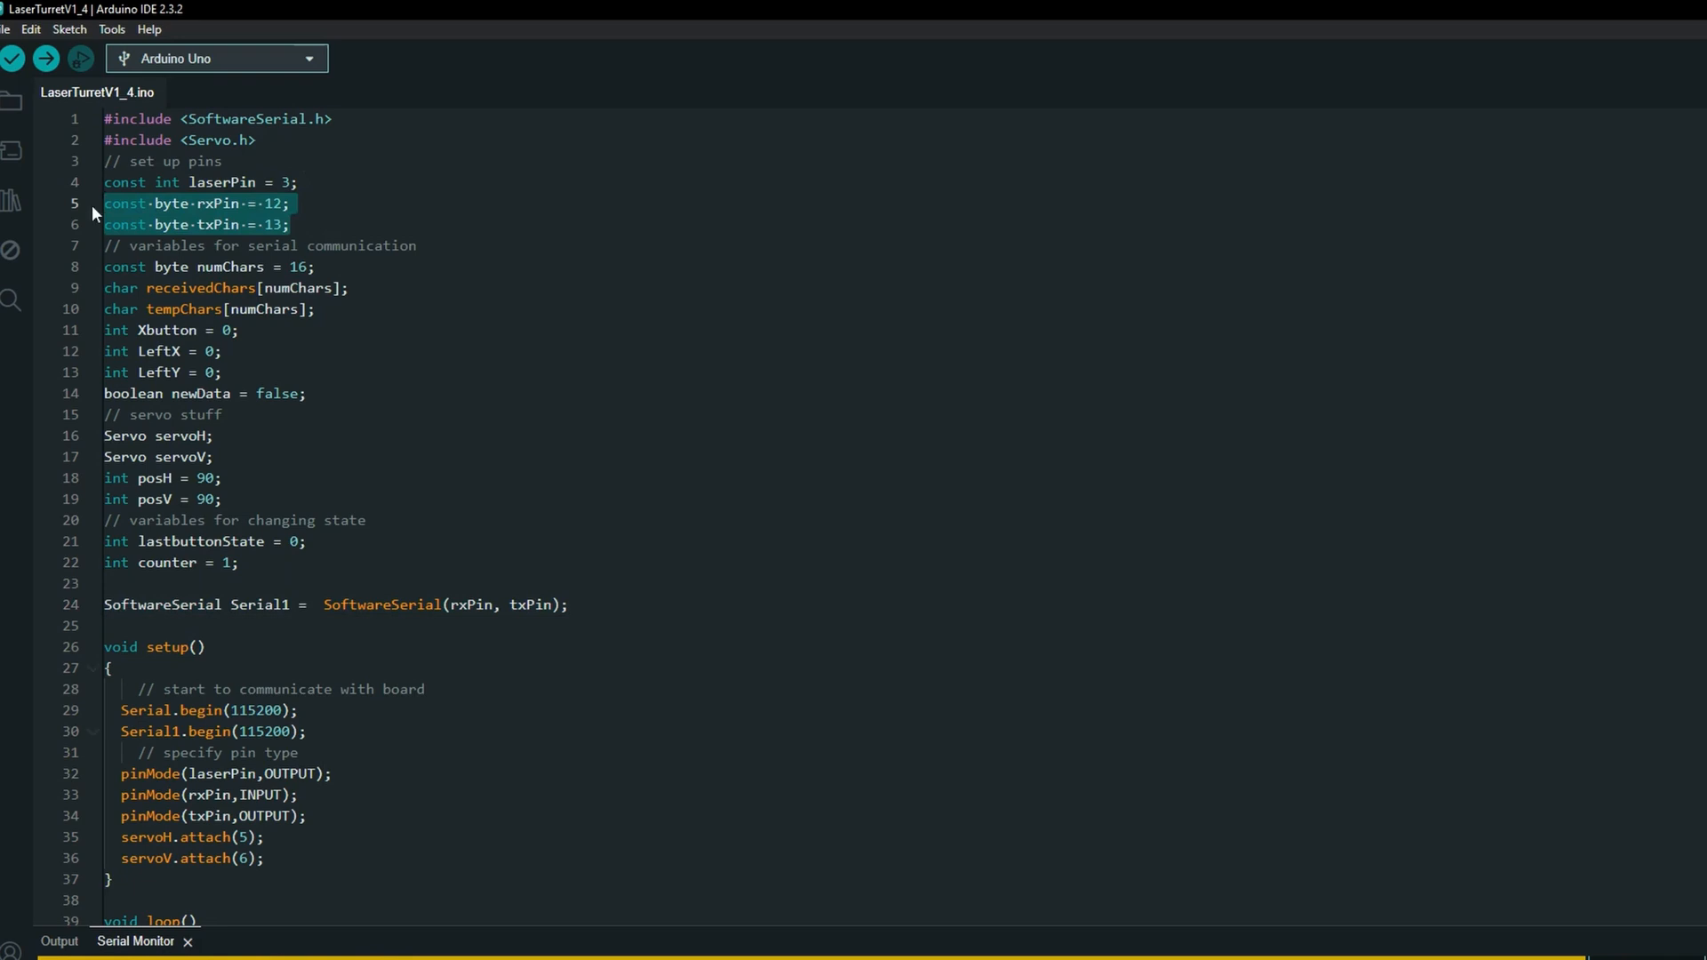
pyautogui.moveTo(217, 224)
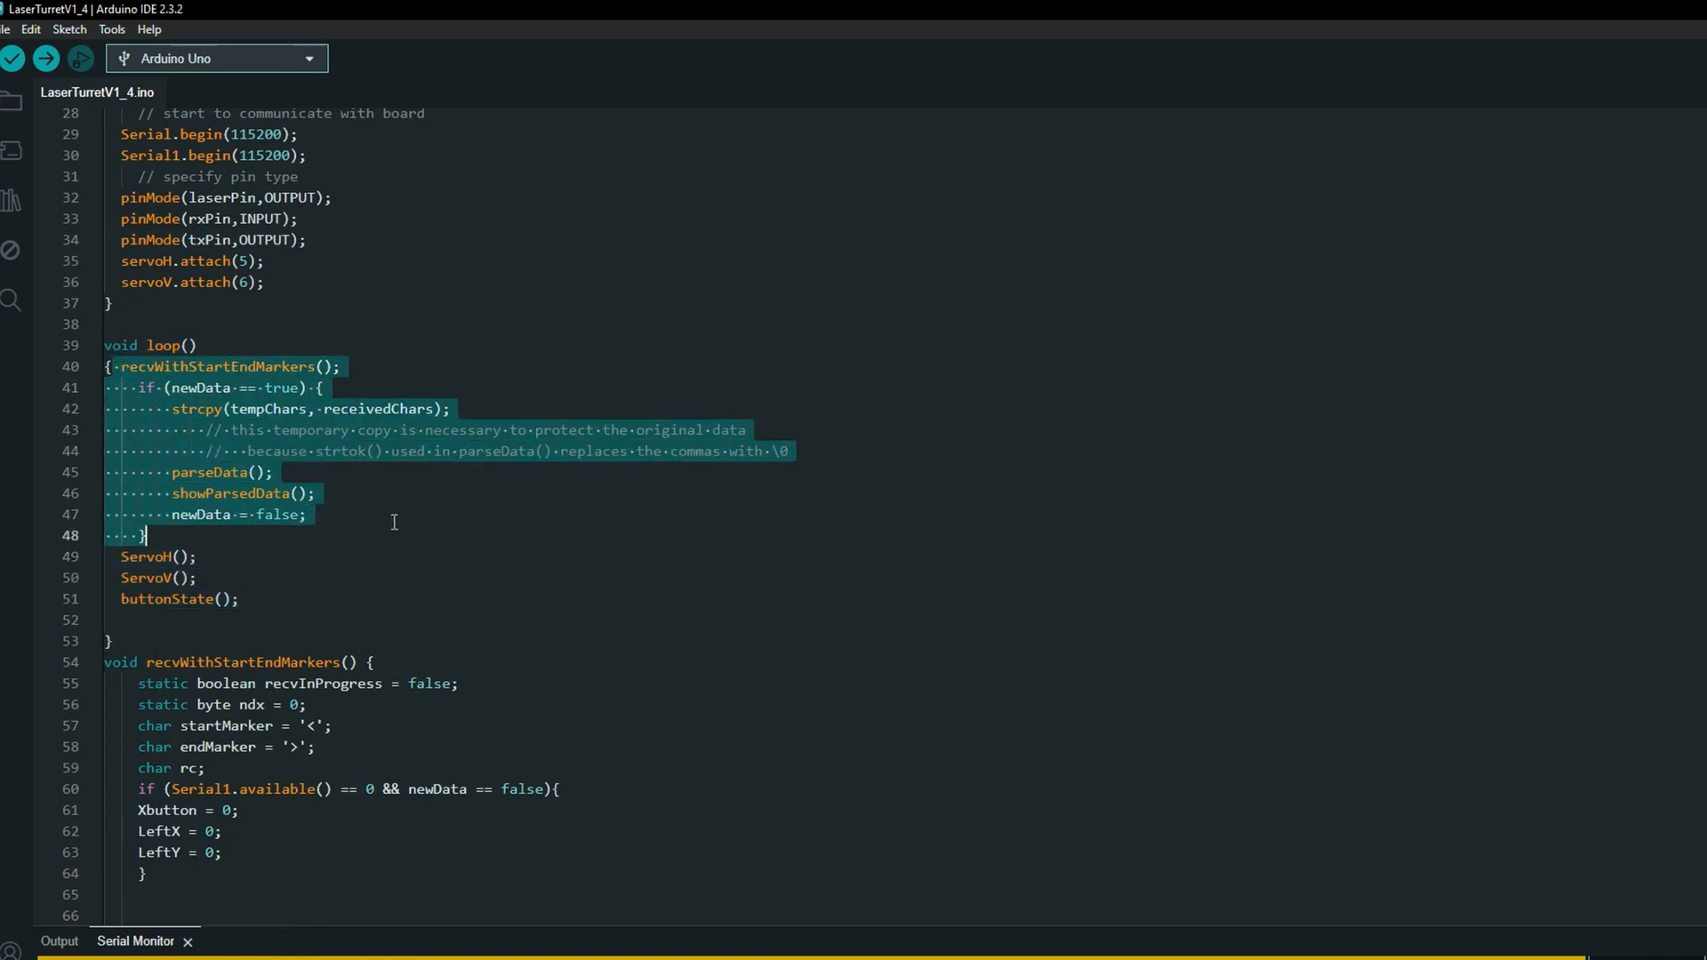
# Scroll through LaserTurretV1_4's setup(), loop(), recvWithStartEndMarkers() and ServoH() functions
pyautogui.scroll(-3)
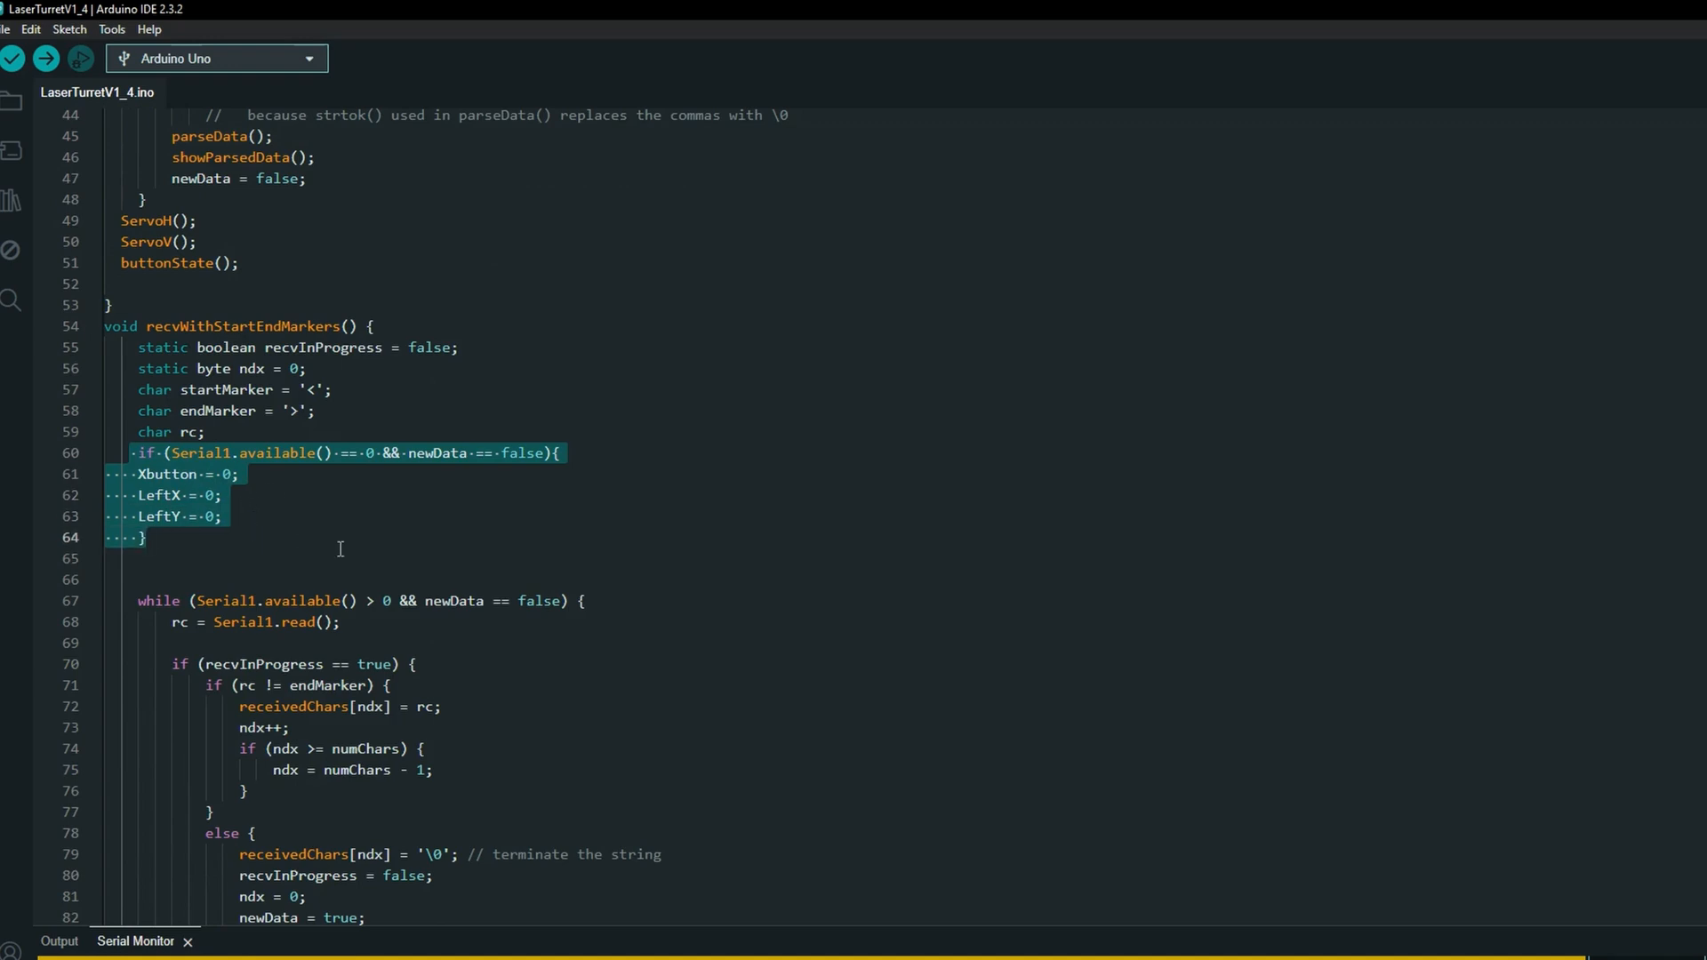
pyautogui.scroll(3)
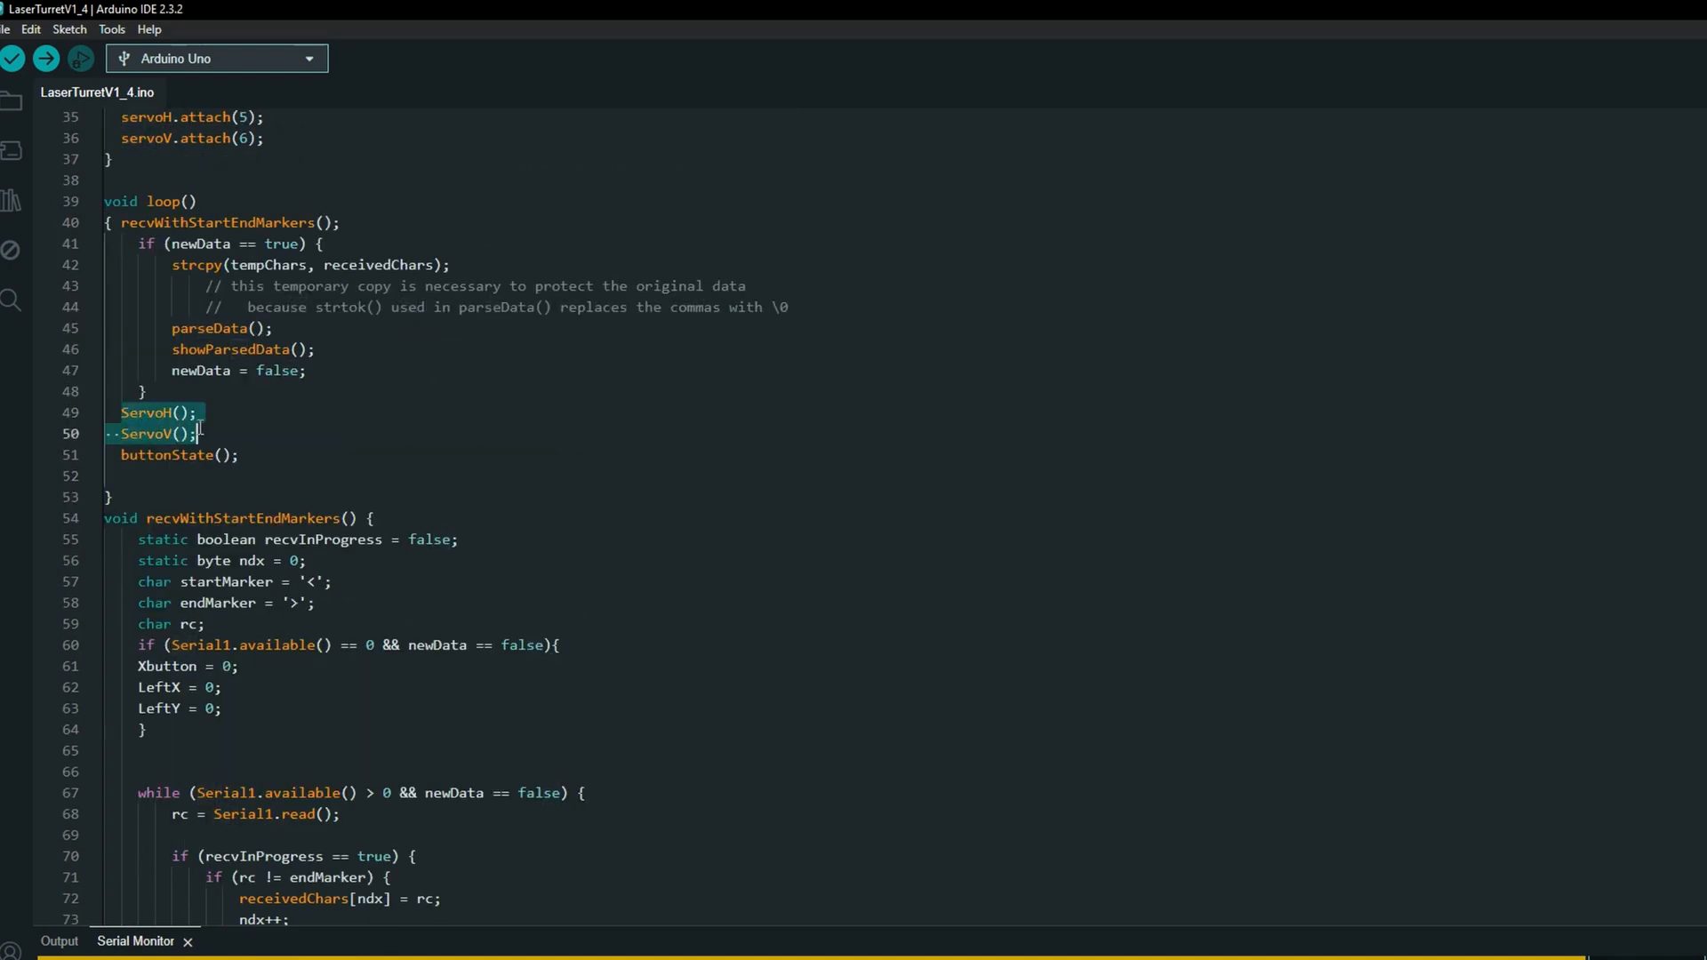
pyautogui.scroll(-3)
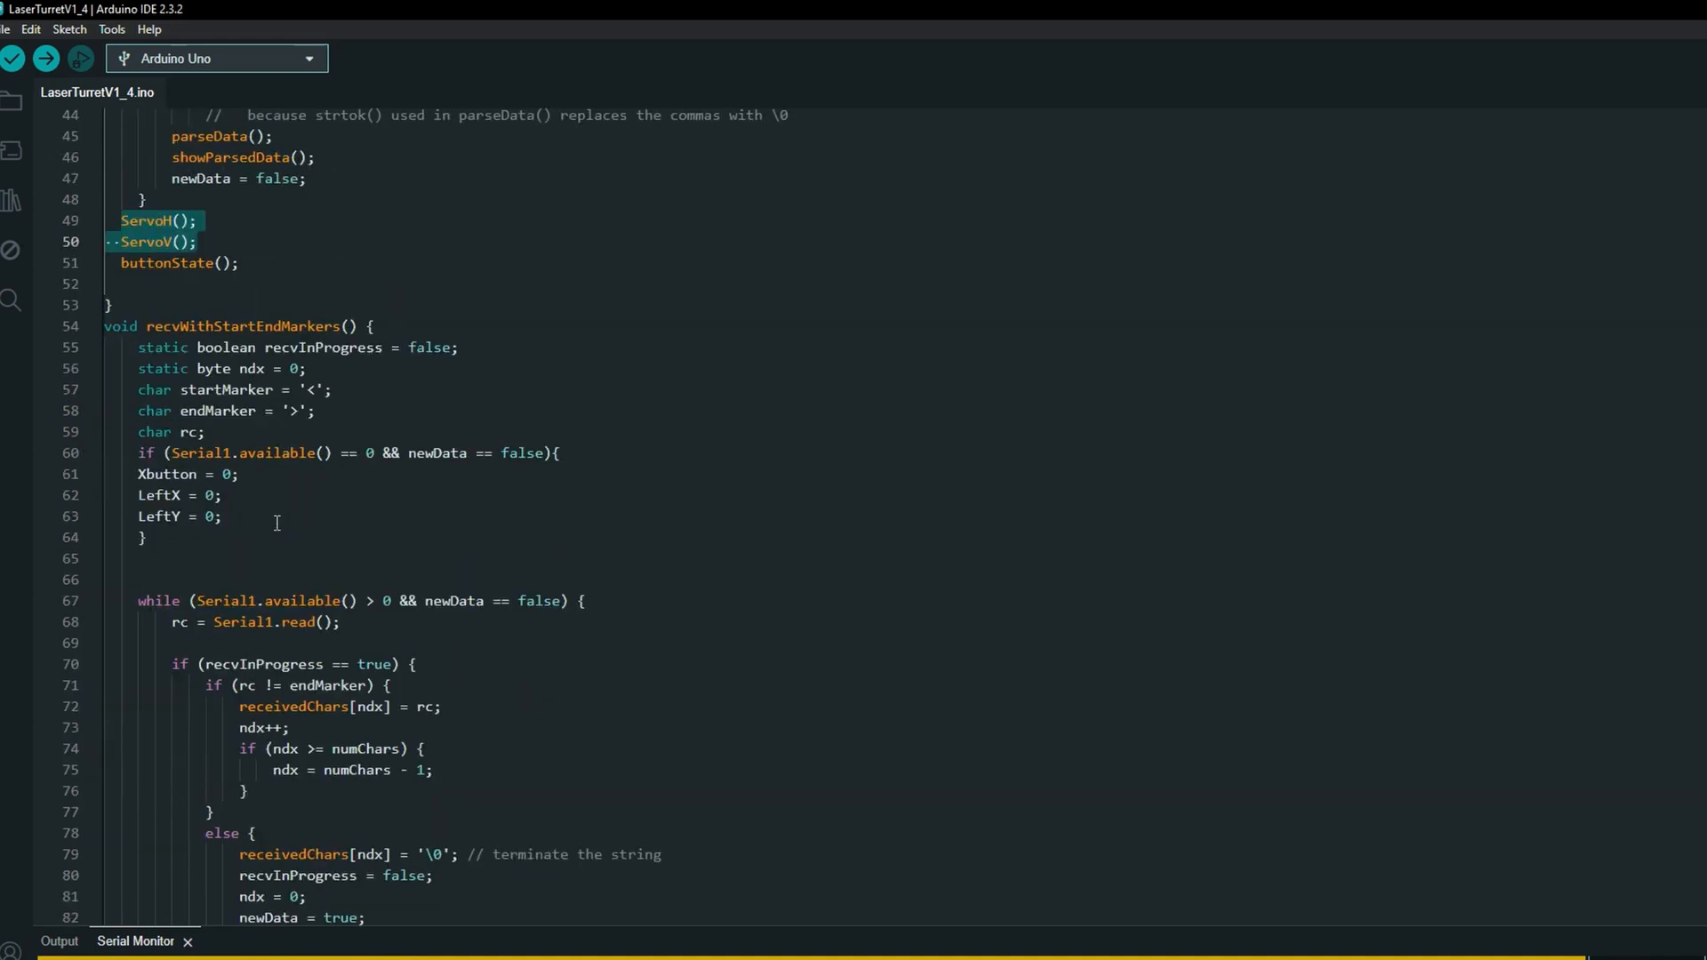
pyautogui.scroll(-3)
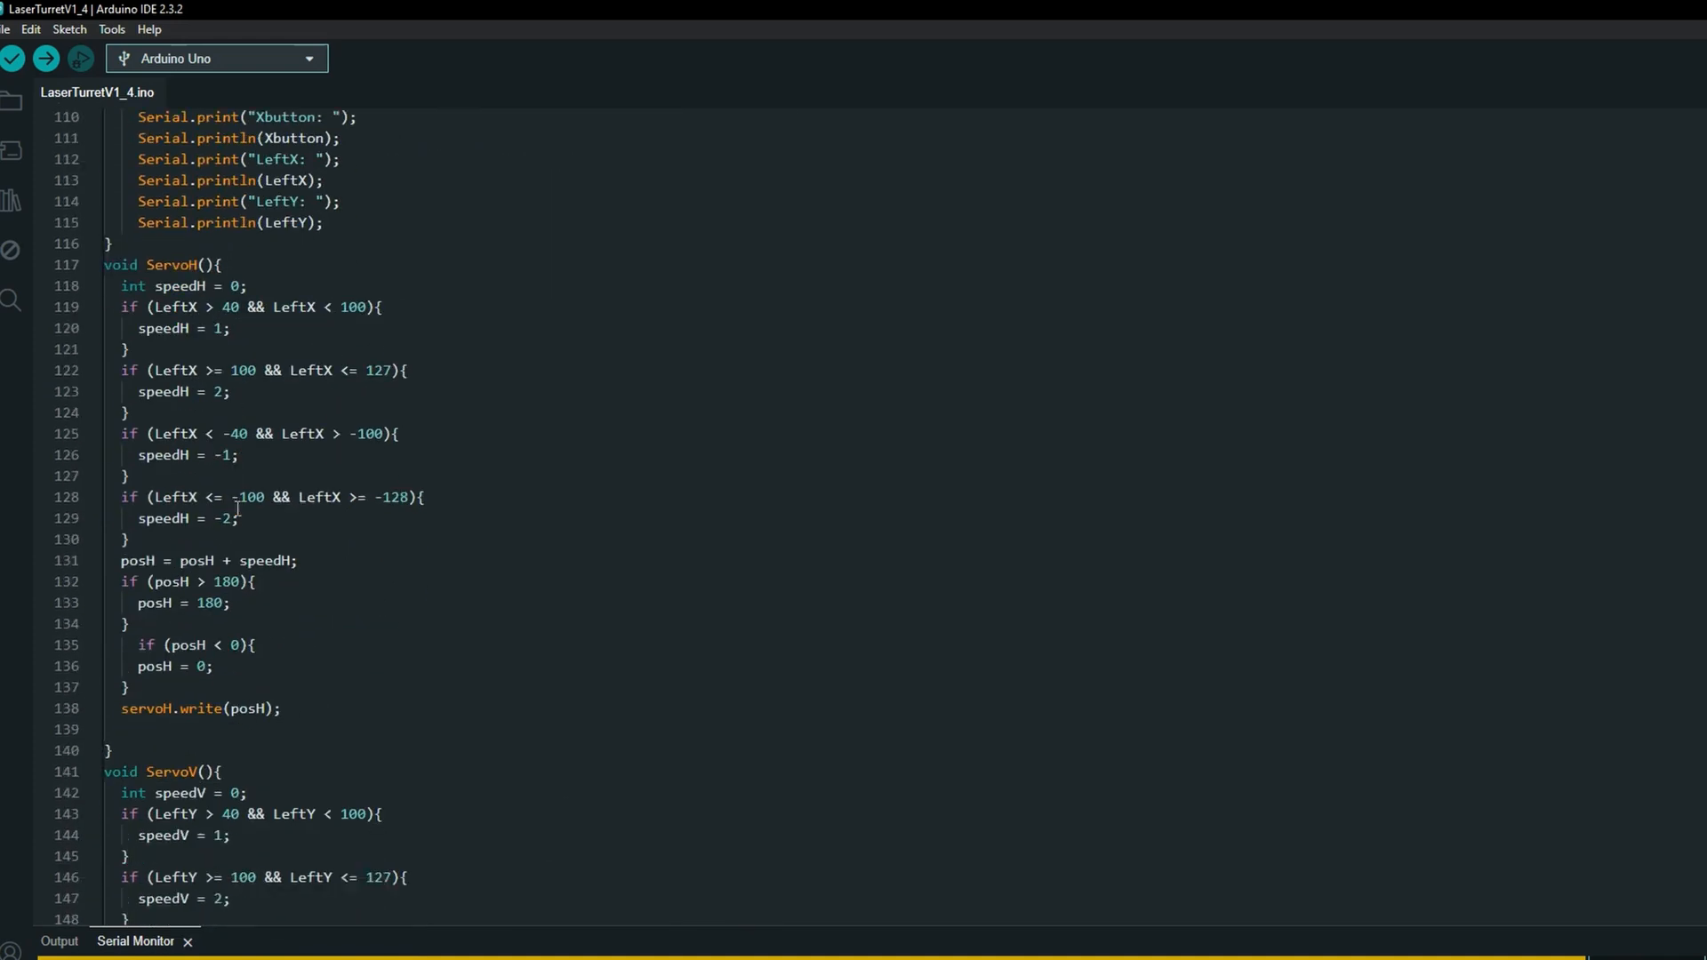
pyautogui.scroll(-3)
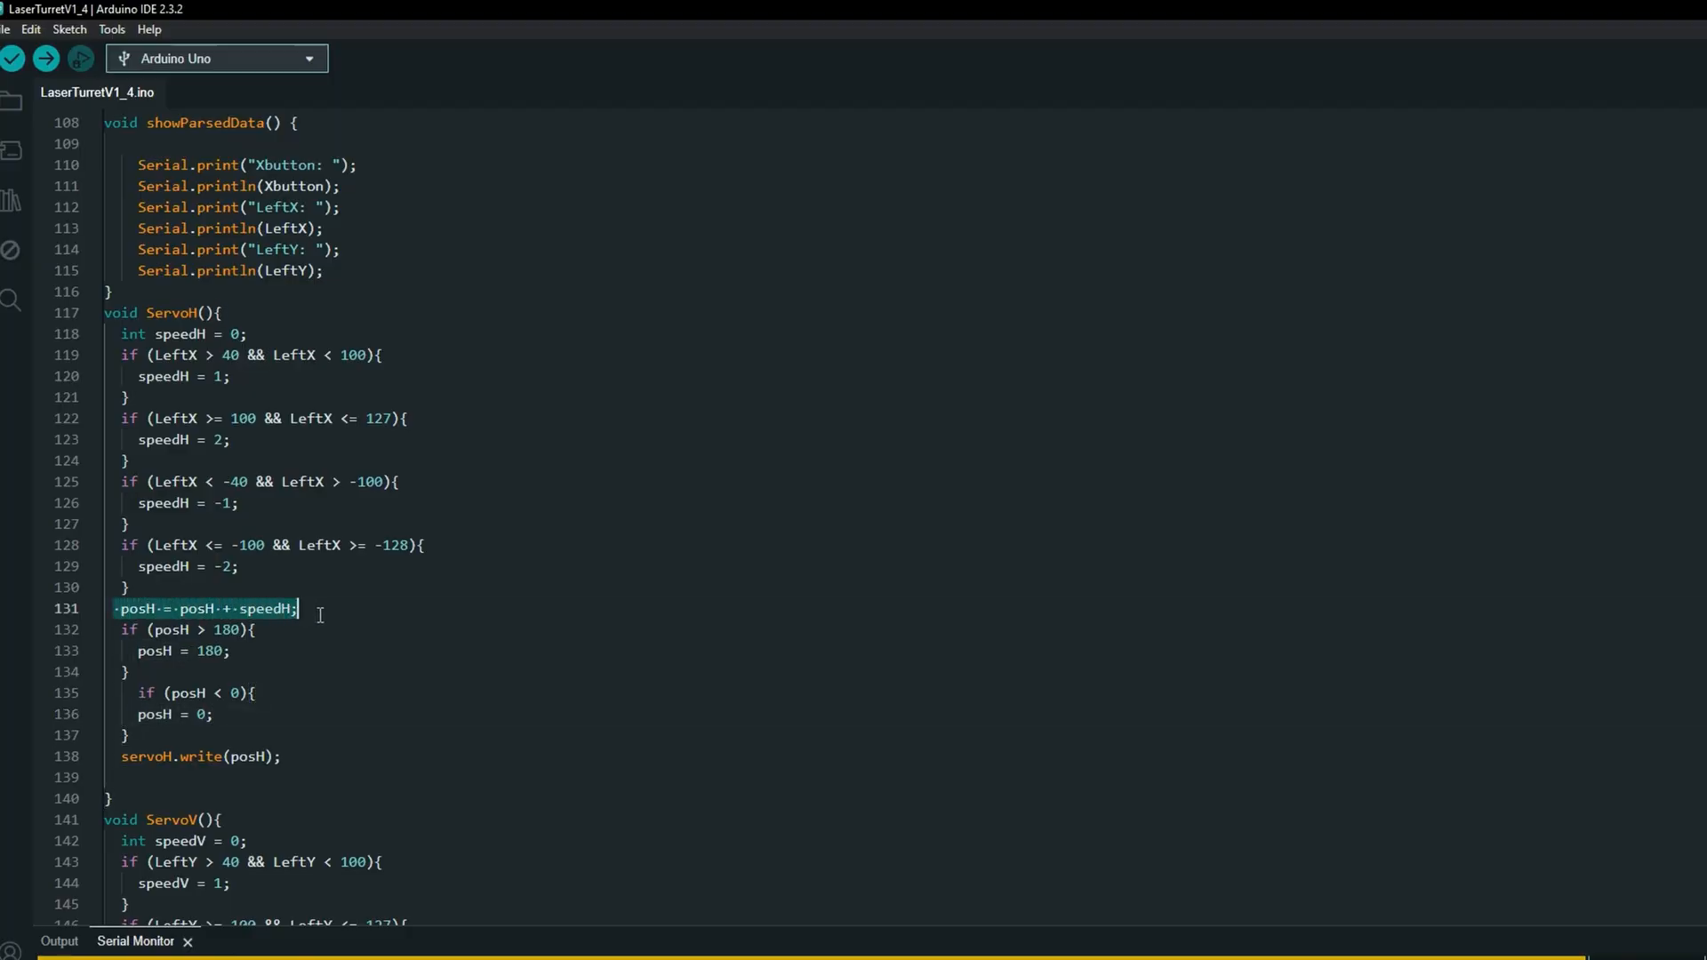
pyautogui.scroll(-3)
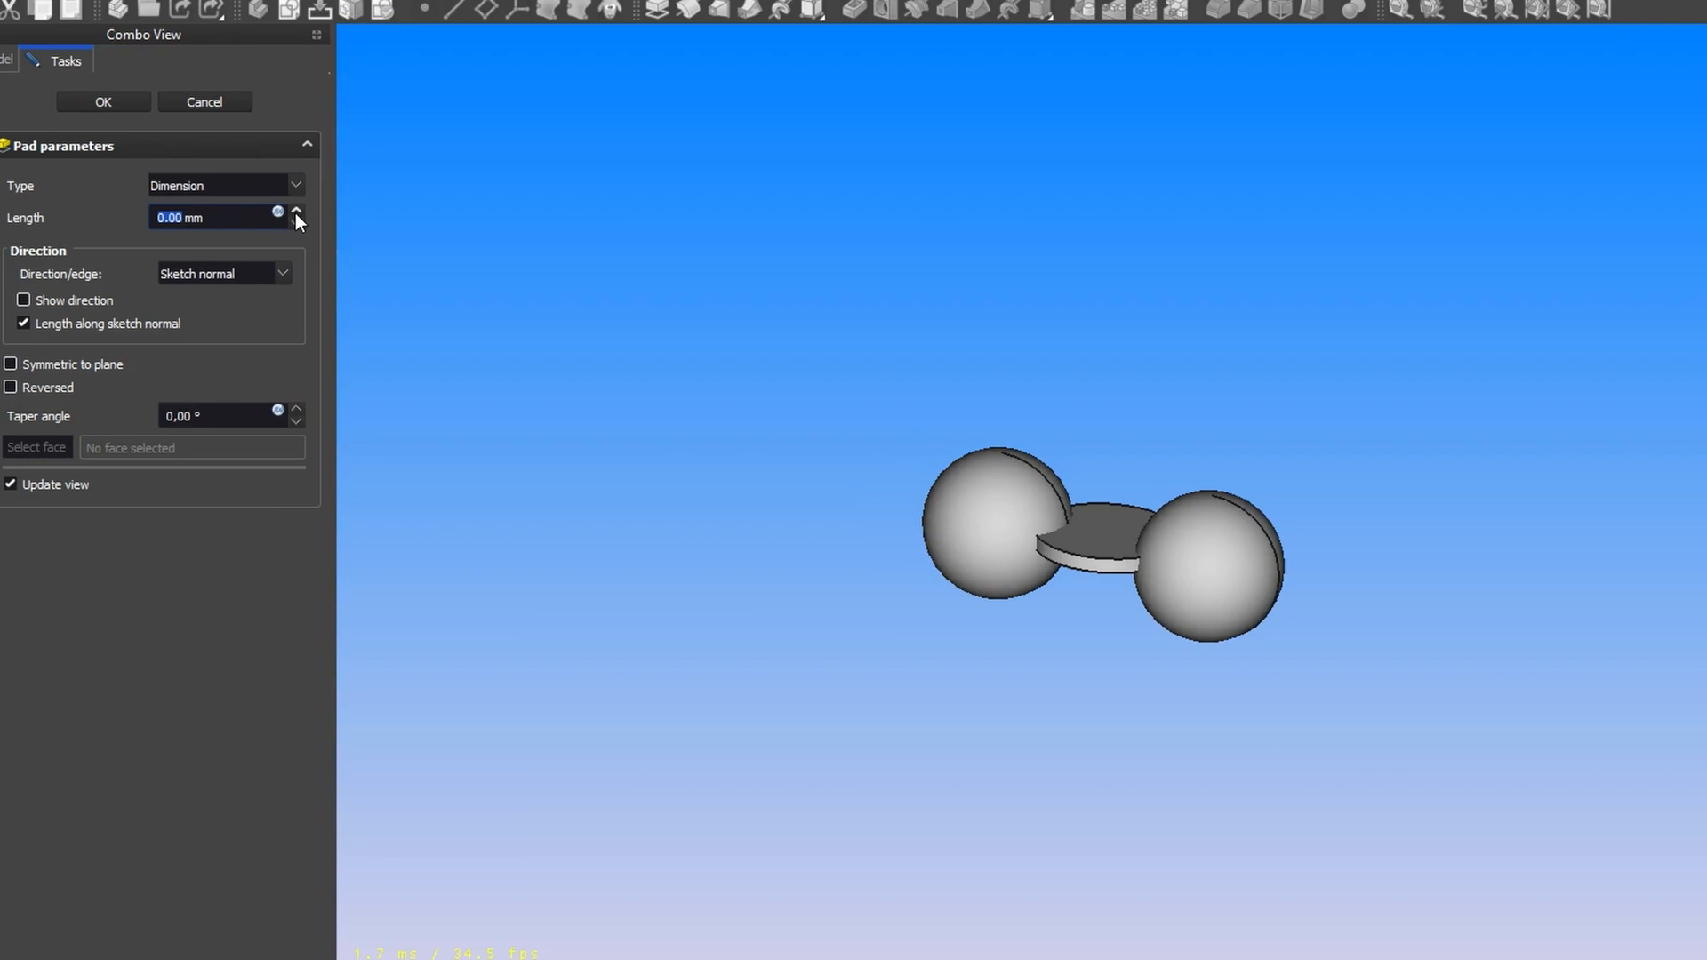
# Raise the pad length to 22 mm, extruding the disc into a tall cylinder
pyautogui.click(297, 212)
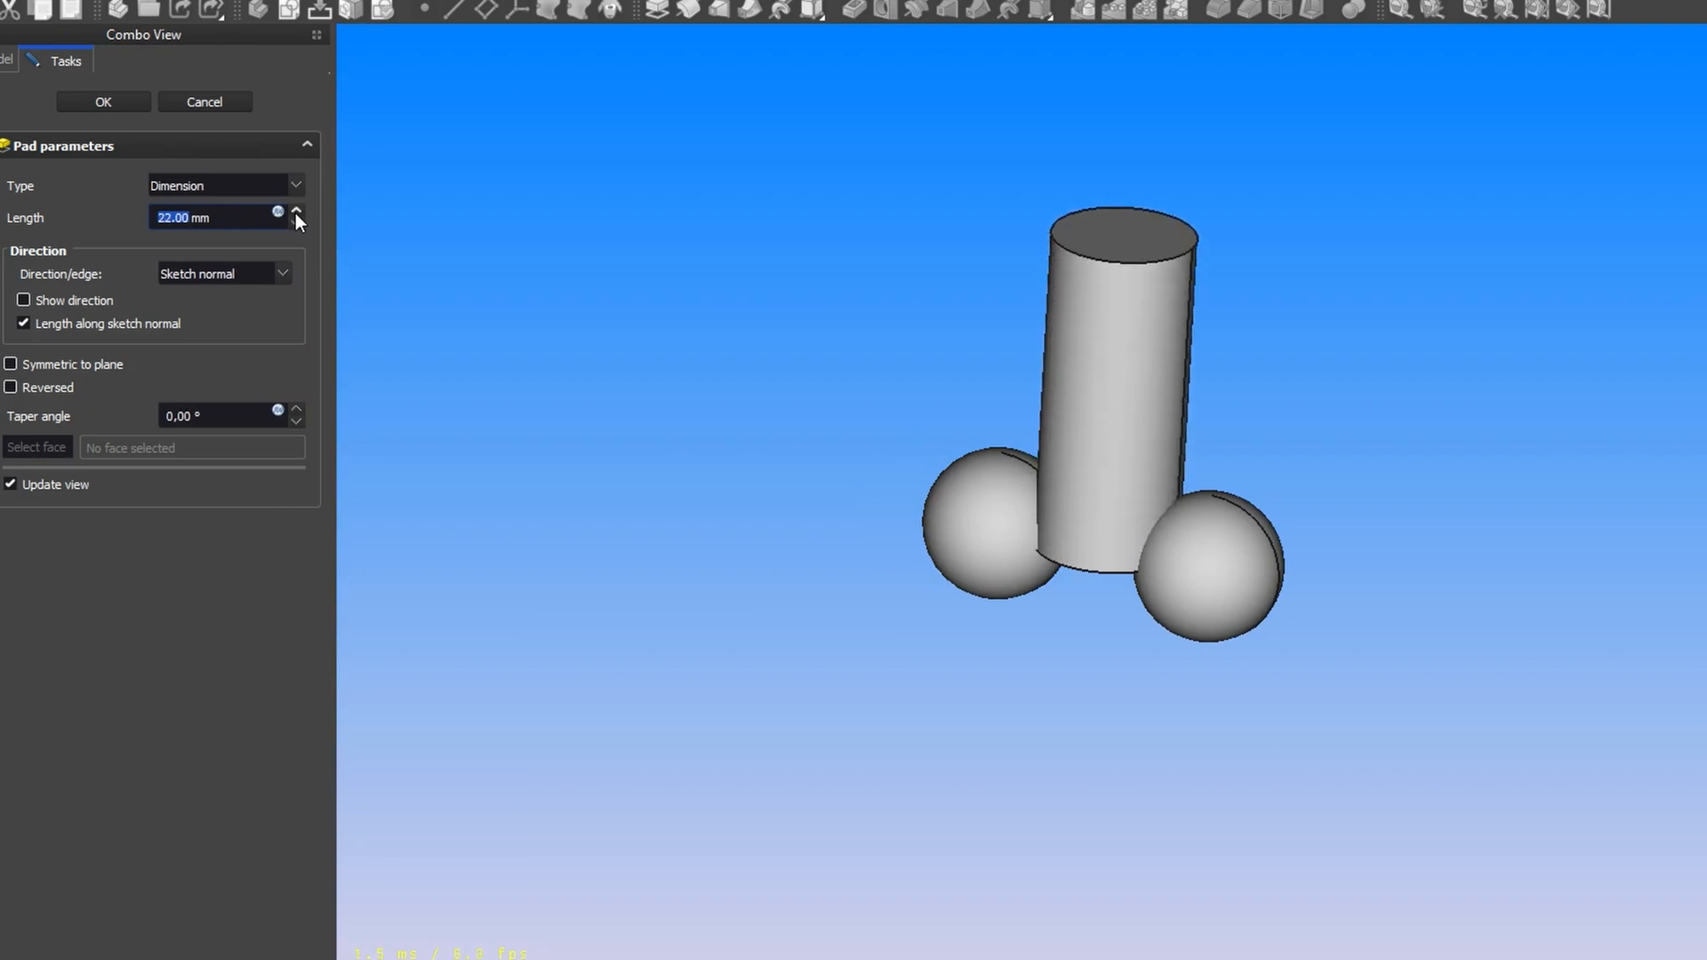
pyautogui.click(103, 102)
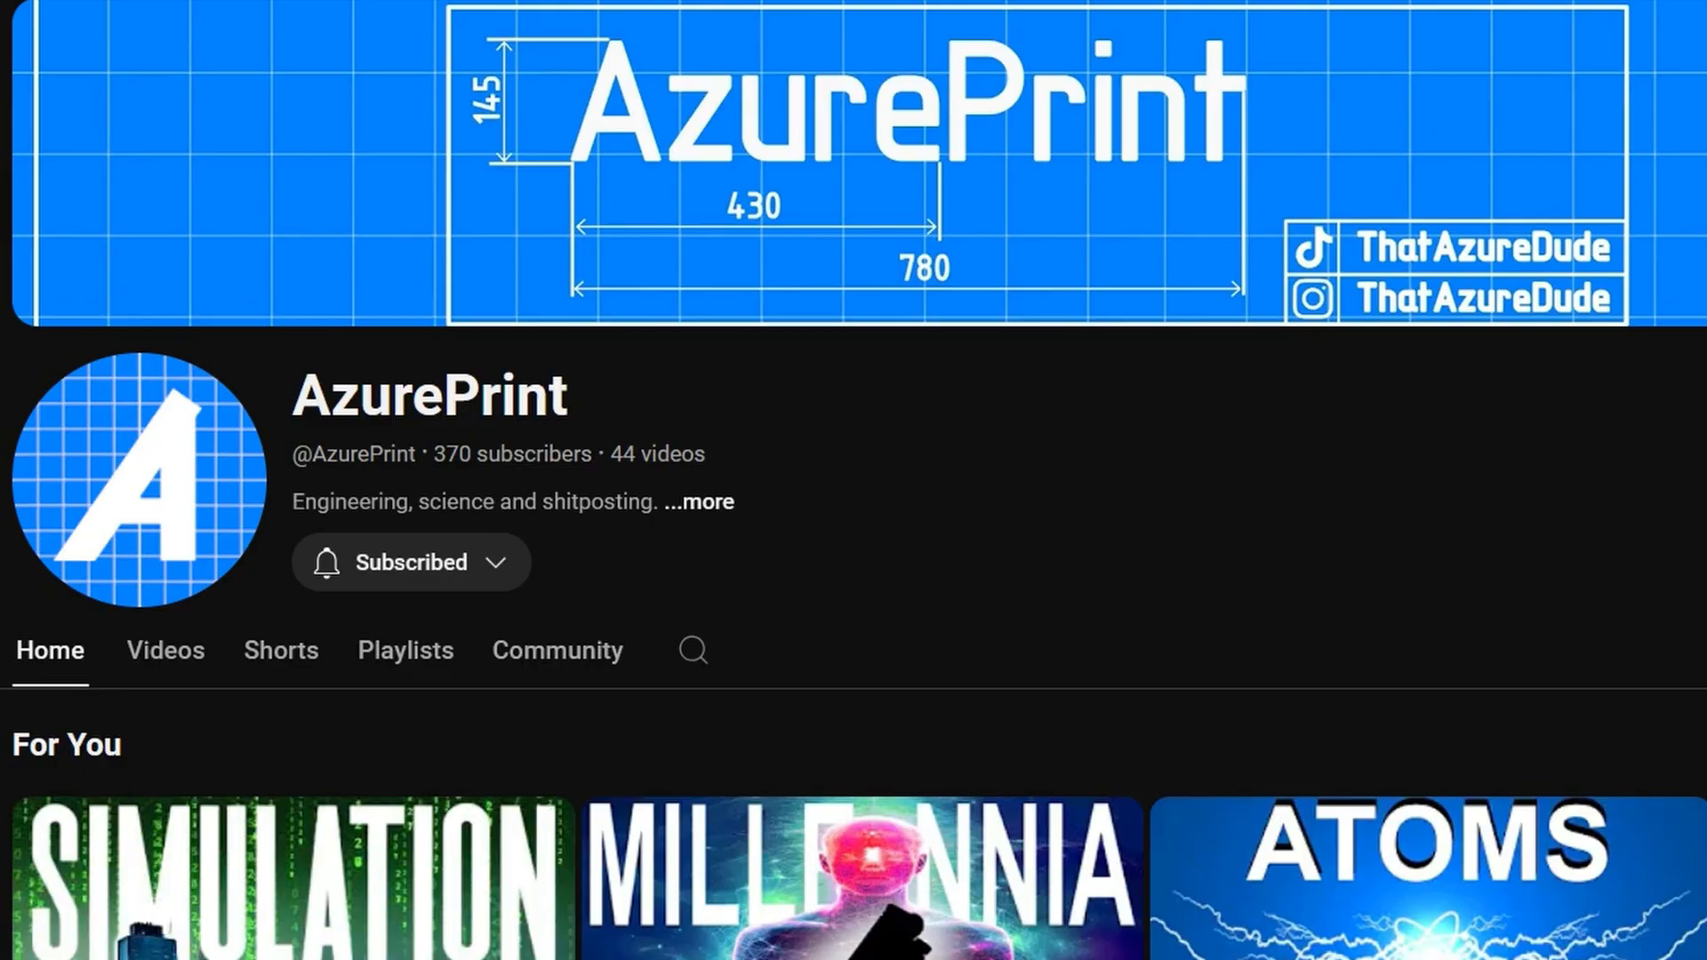
pyautogui.moveTo(557, 651)
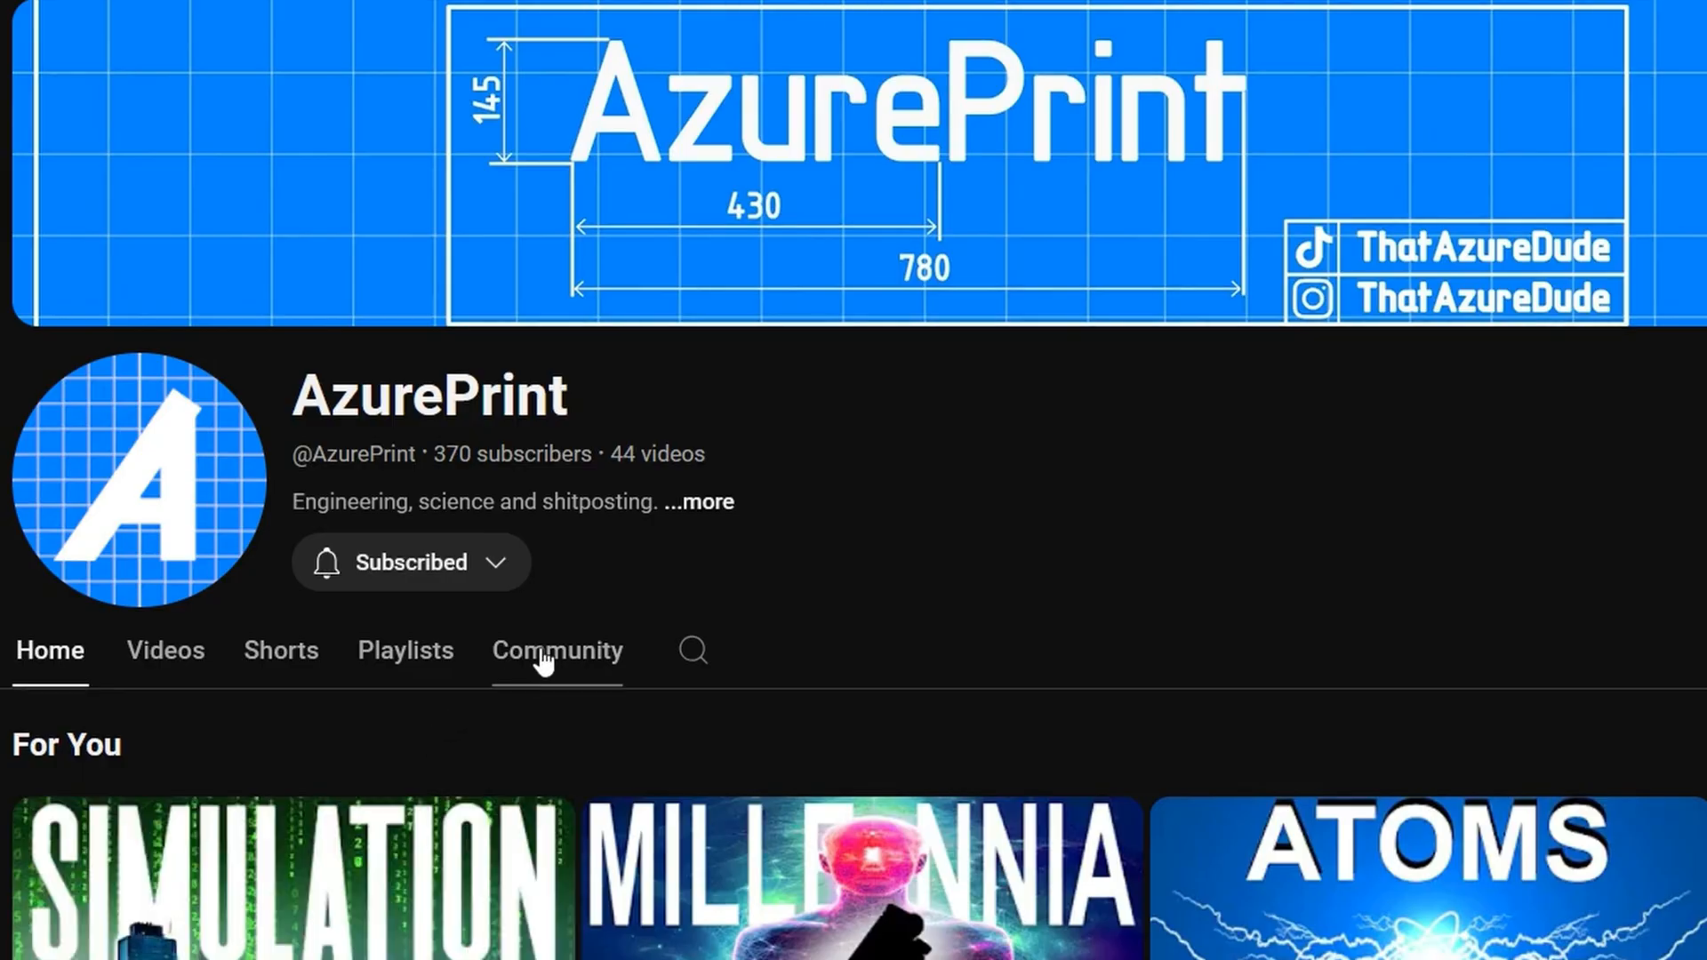
# Show the AzurePrint channel's Community posts
pyautogui.click(556, 651)
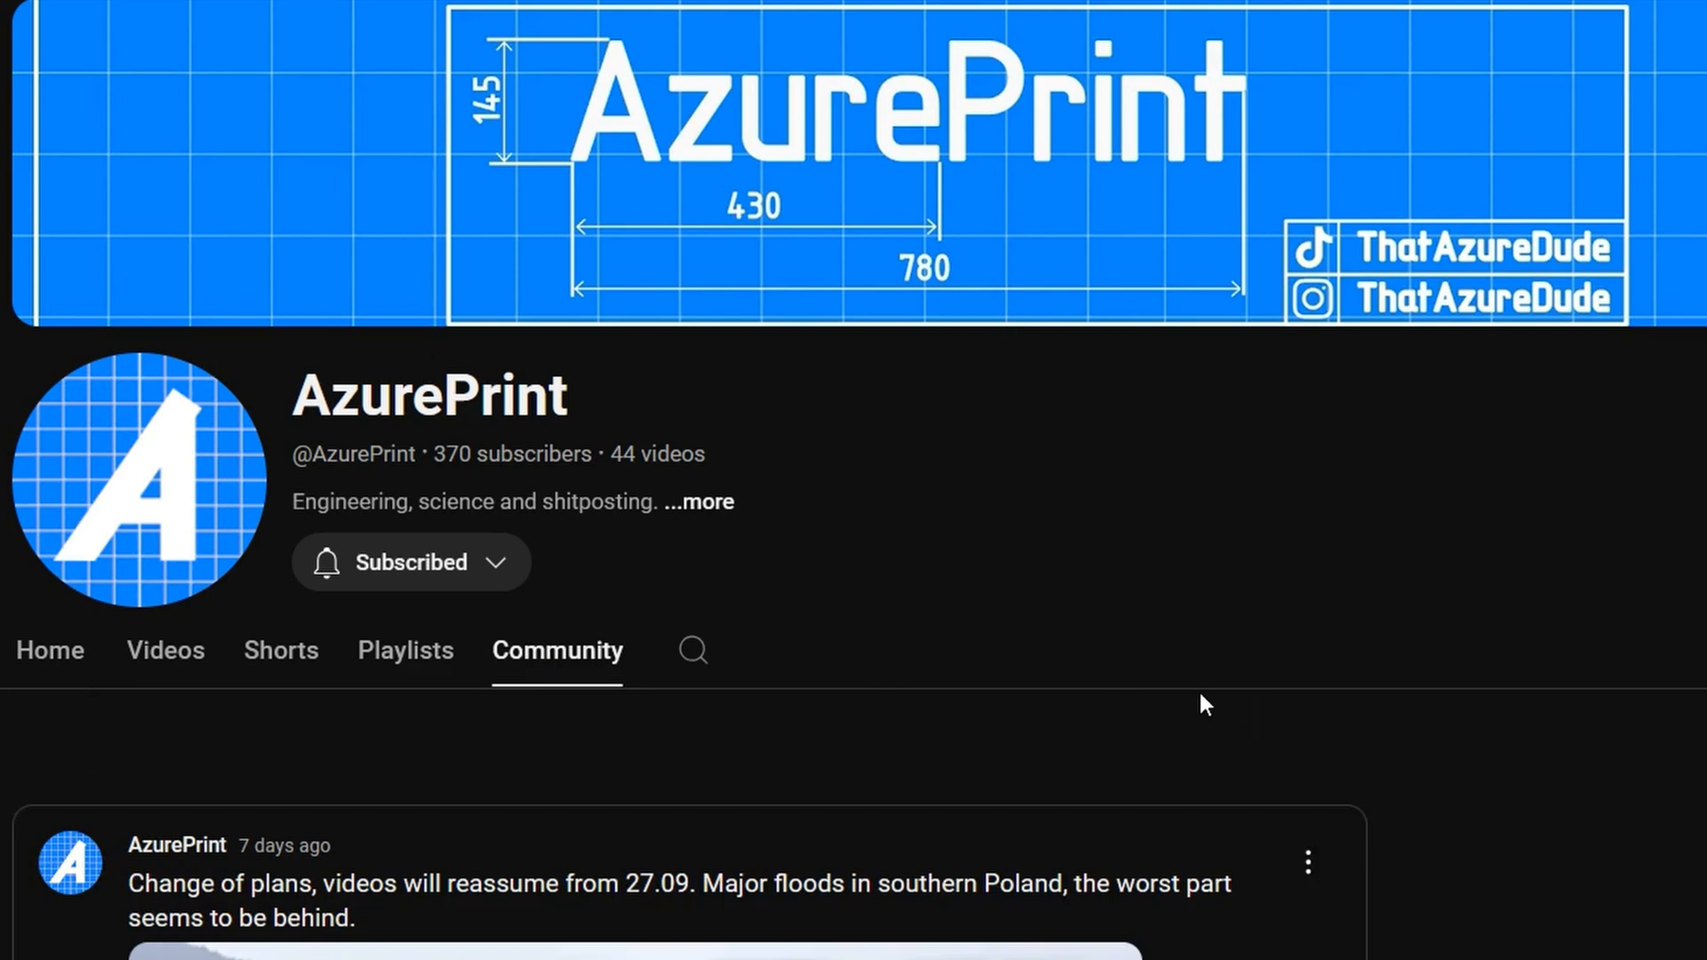